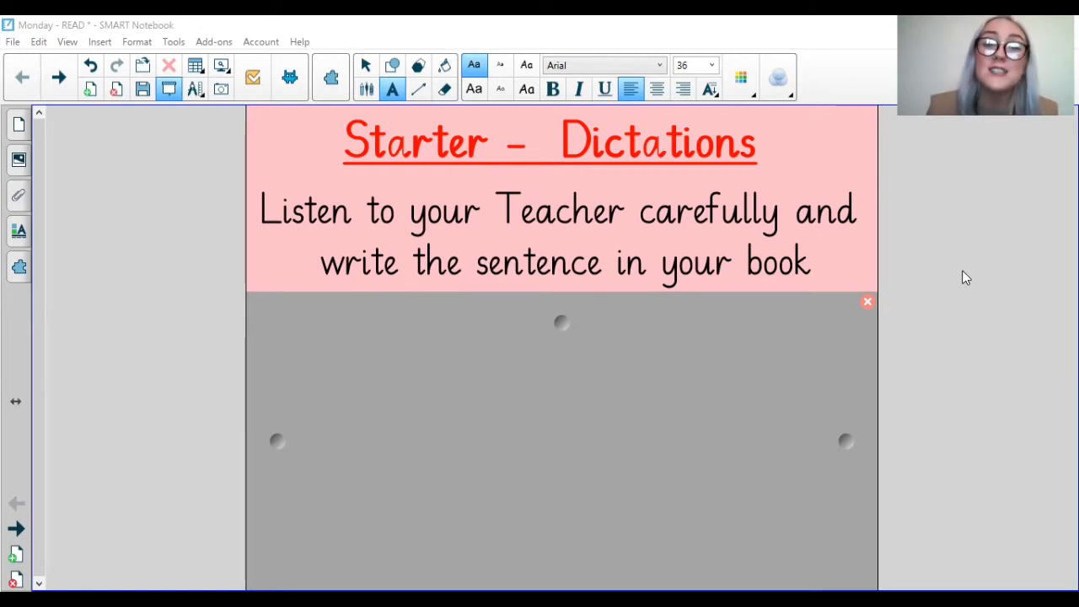
pyautogui.moveTo(612, 326)
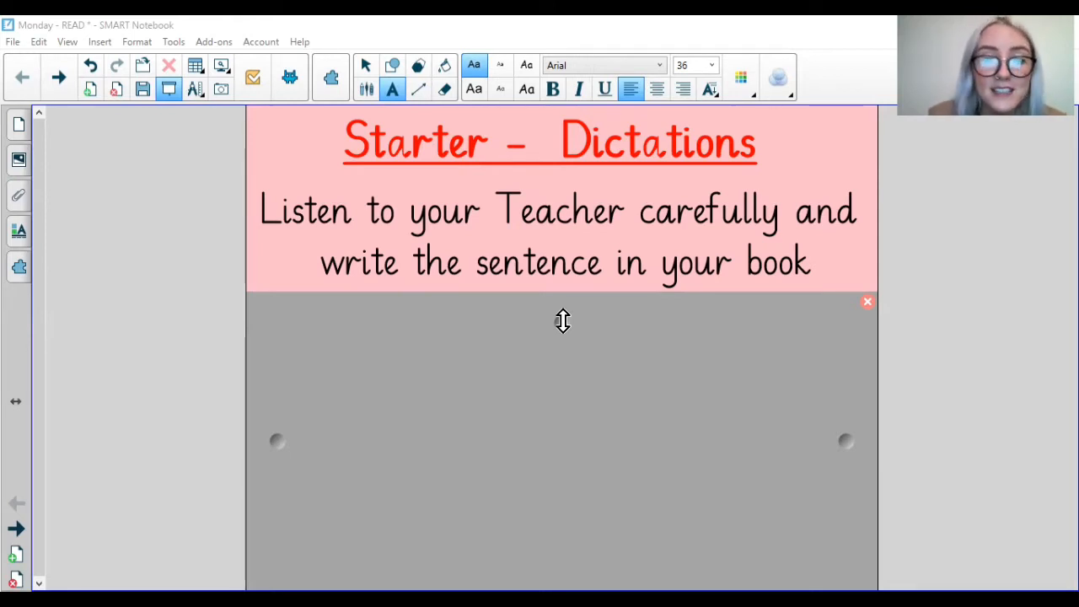
pyautogui.moveTo(559, 326)
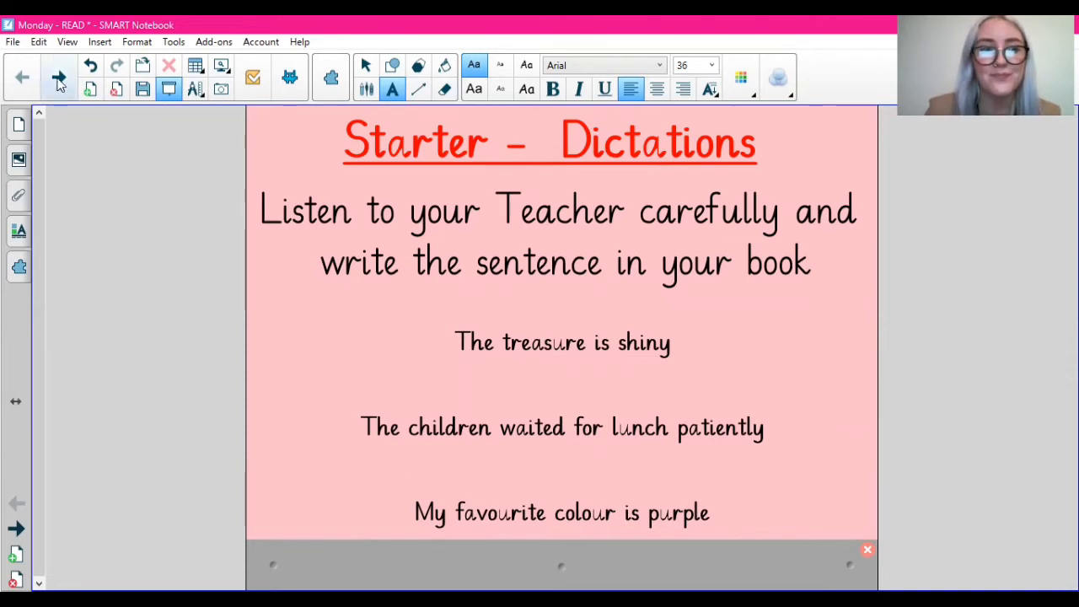
pyautogui.click(58, 76)
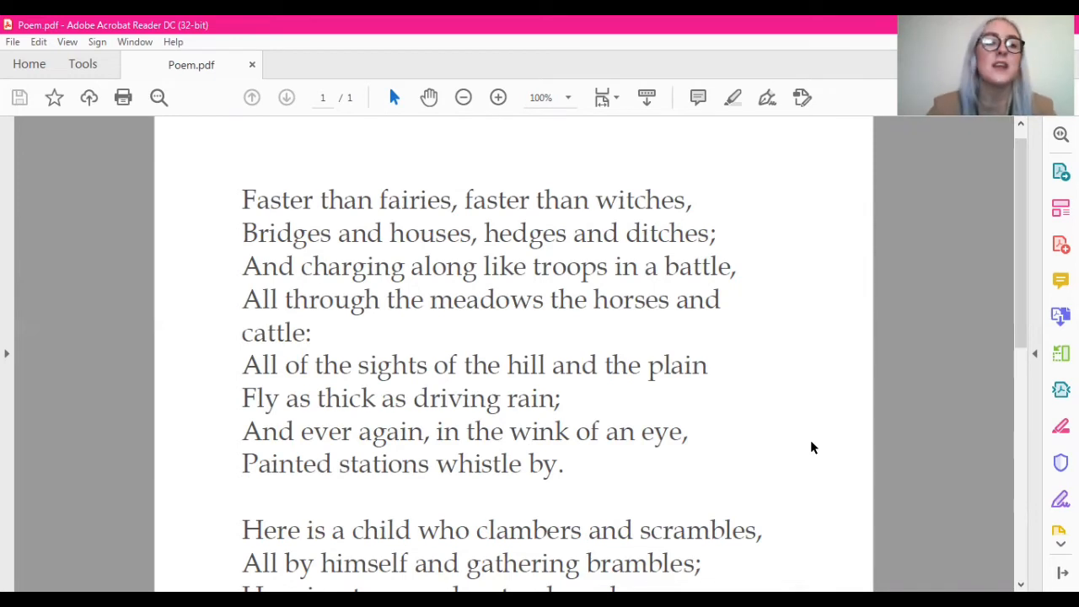
pyautogui.moveTo(790, 476)
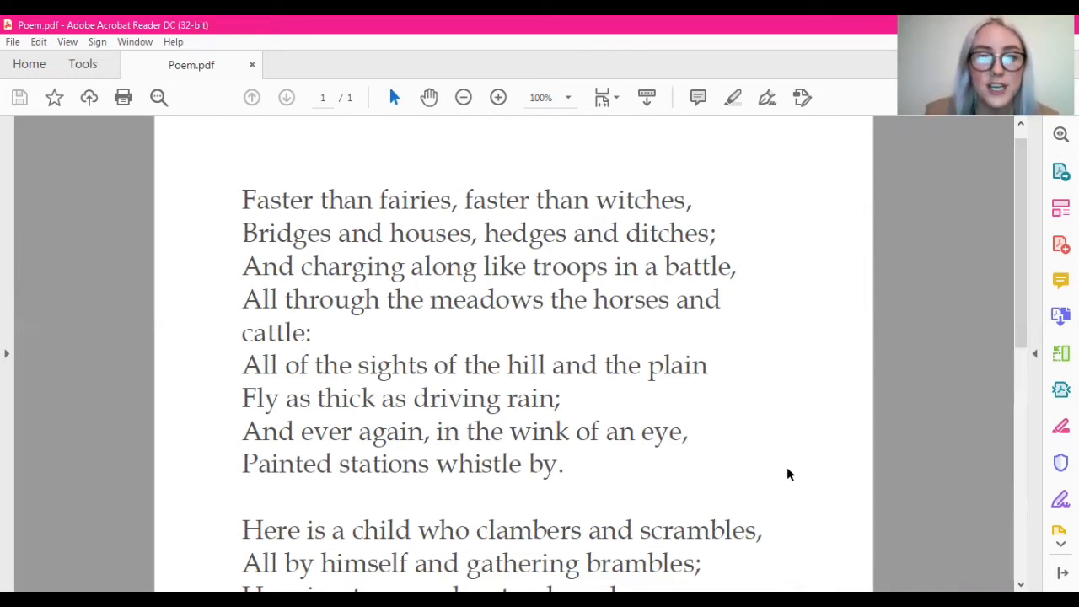
pyautogui.moveTo(1027, 247)
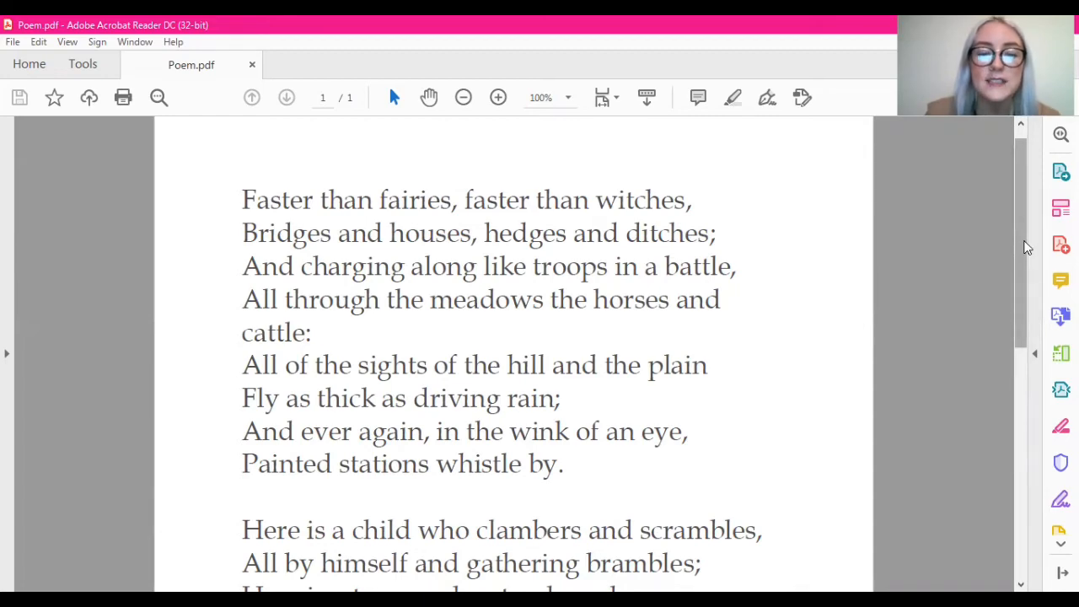
# Scroll down through Poem.pdf to read the poem to its final line.
pyautogui.scroll(-3)
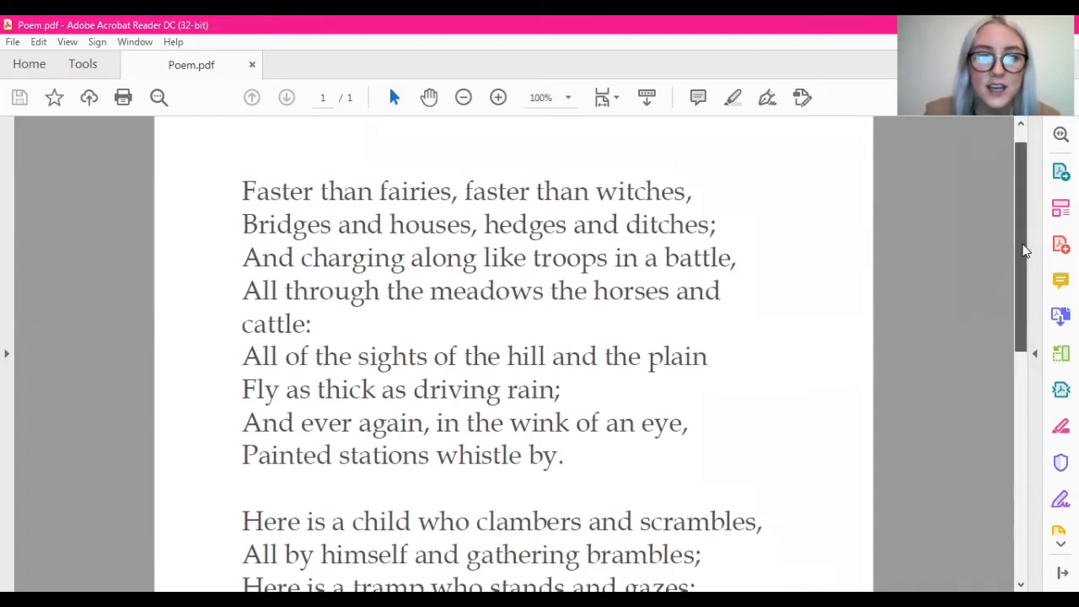
pyautogui.scroll(-3)
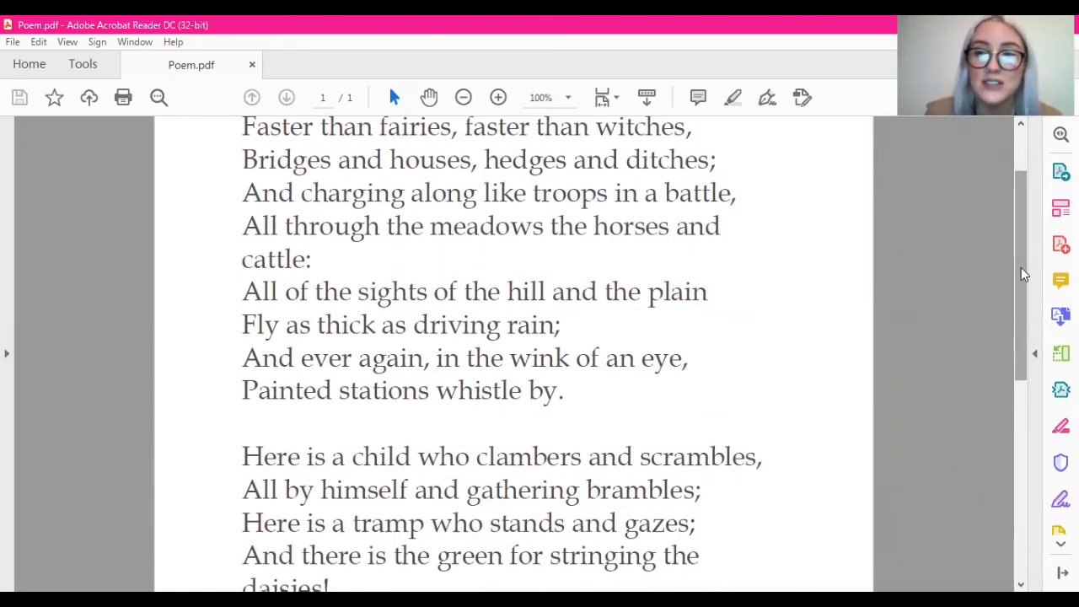
pyautogui.scroll(-3)
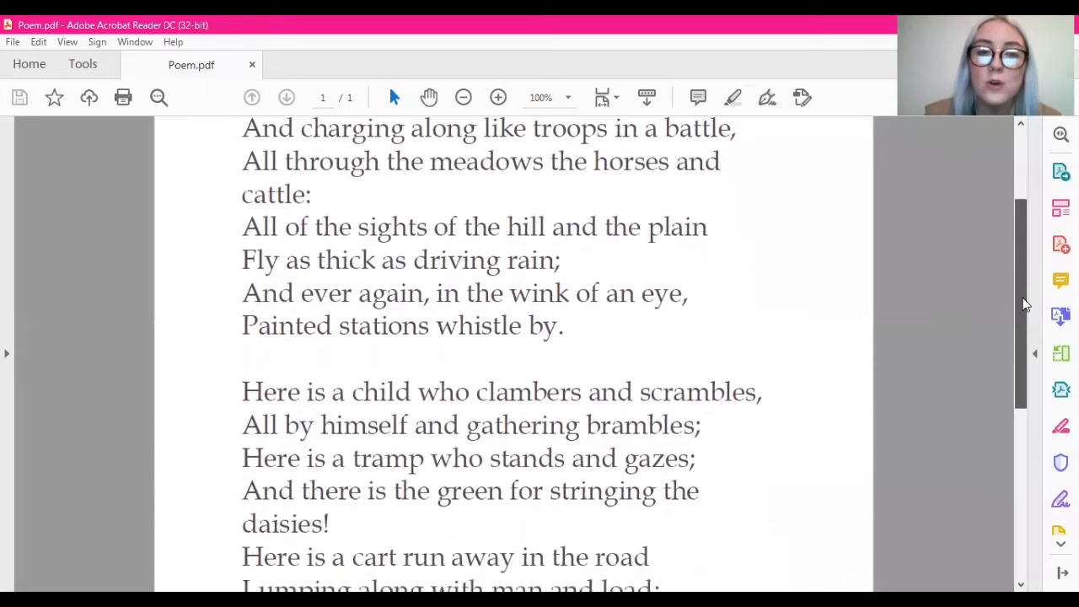
pyautogui.scroll(-3)
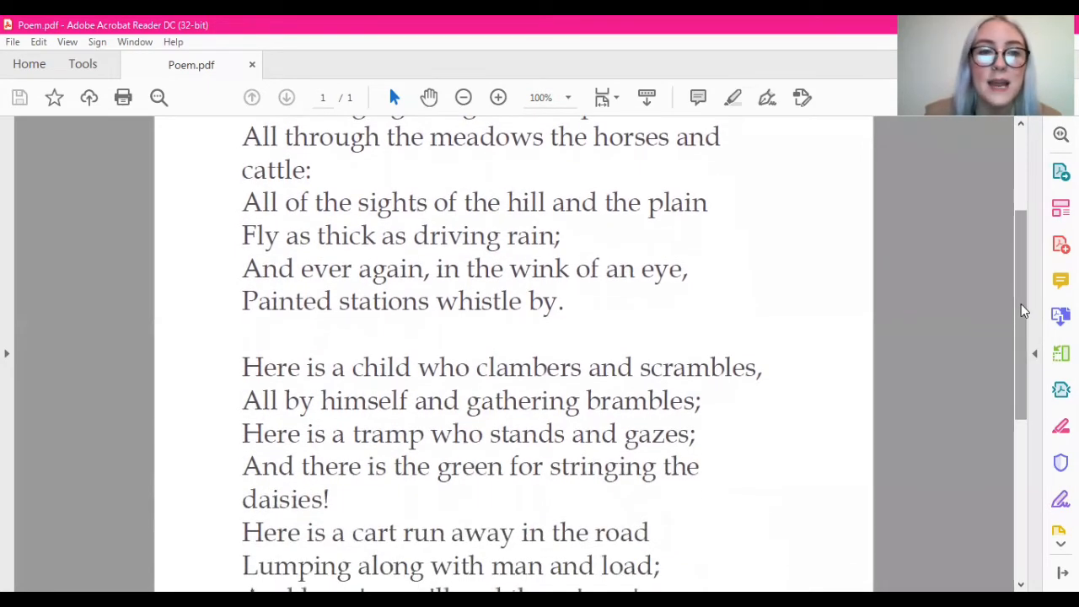
pyautogui.scroll(-3)
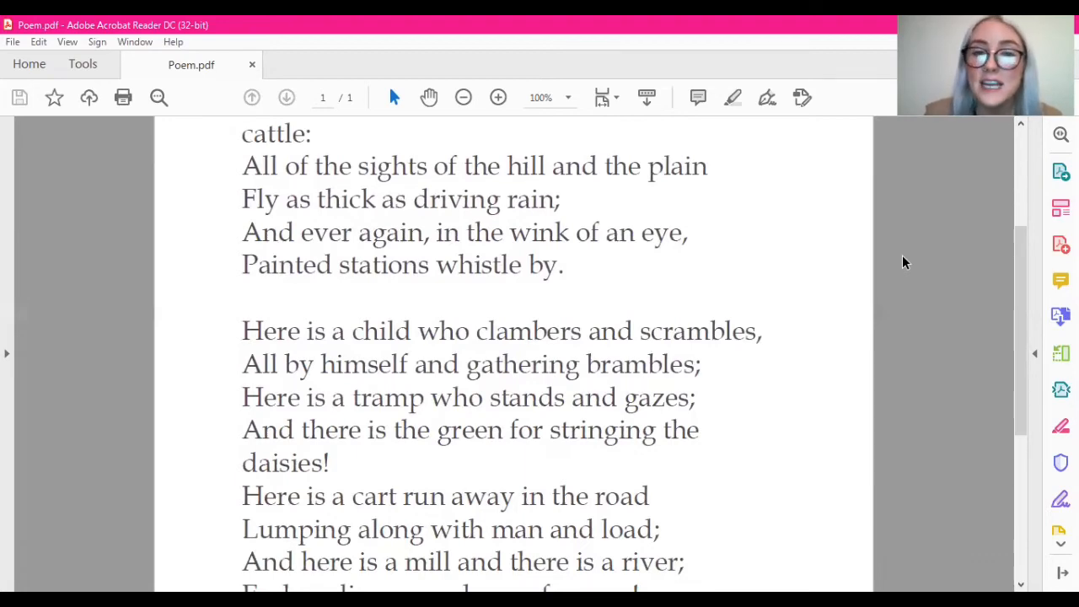
pyautogui.scroll(-3)
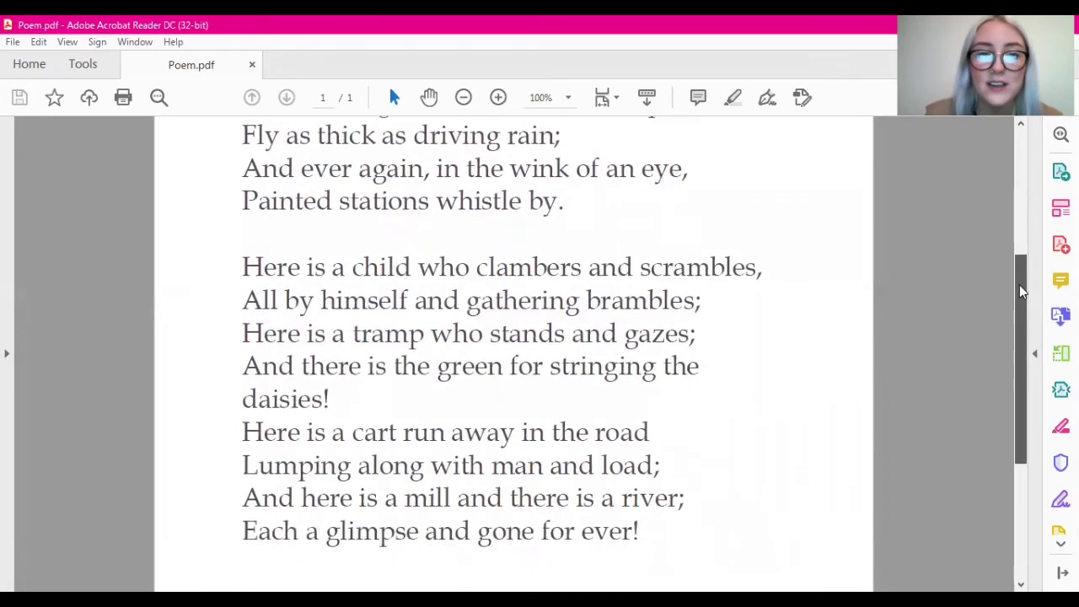
pyautogui.scroll(-3)
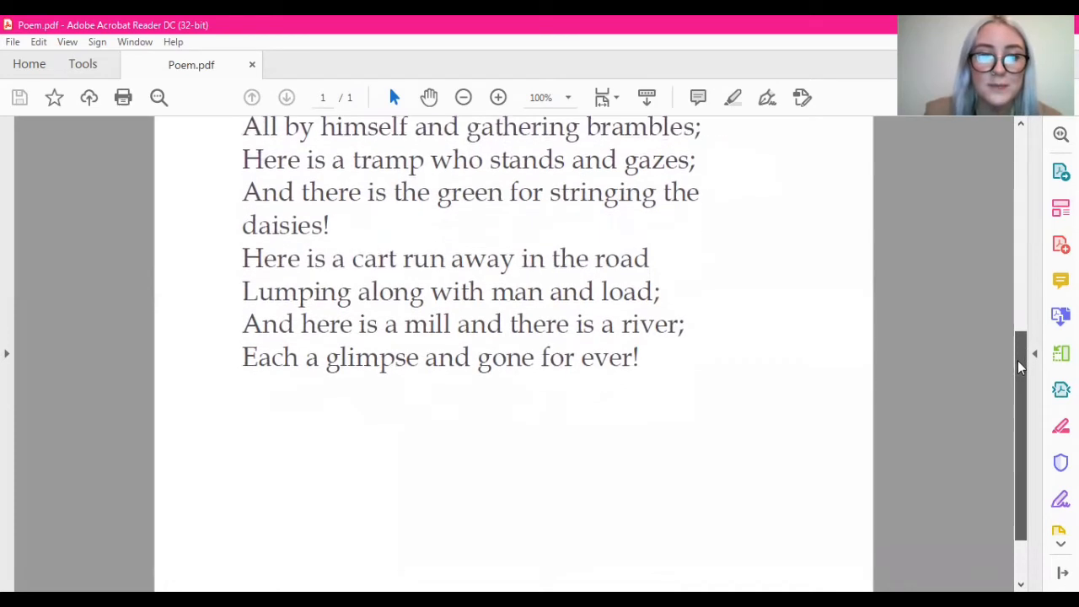
pyautogui.scroll(-3)
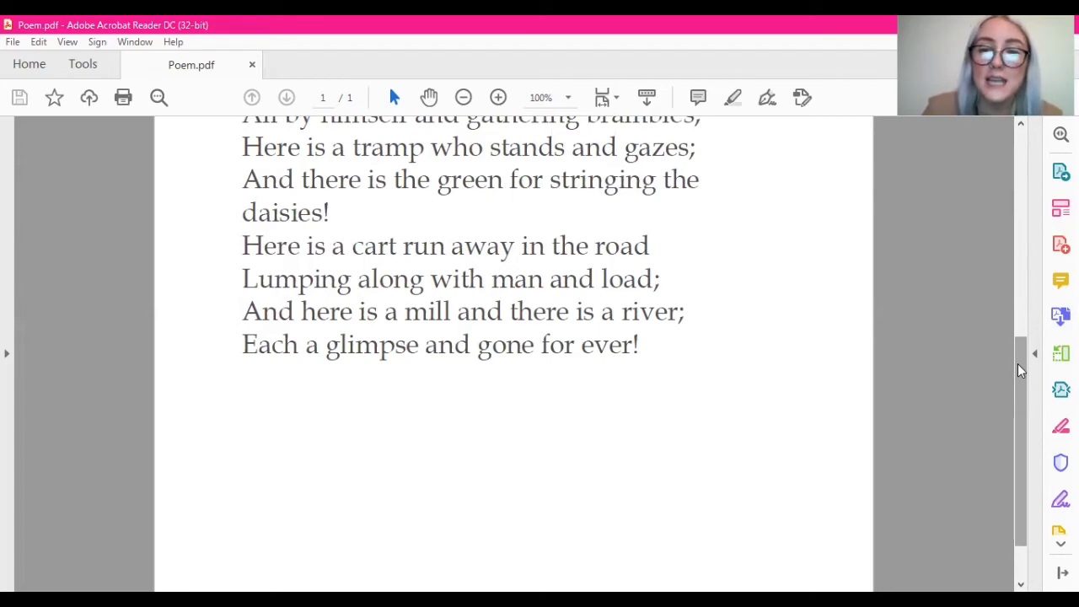
pyautogui.scroll(-3)
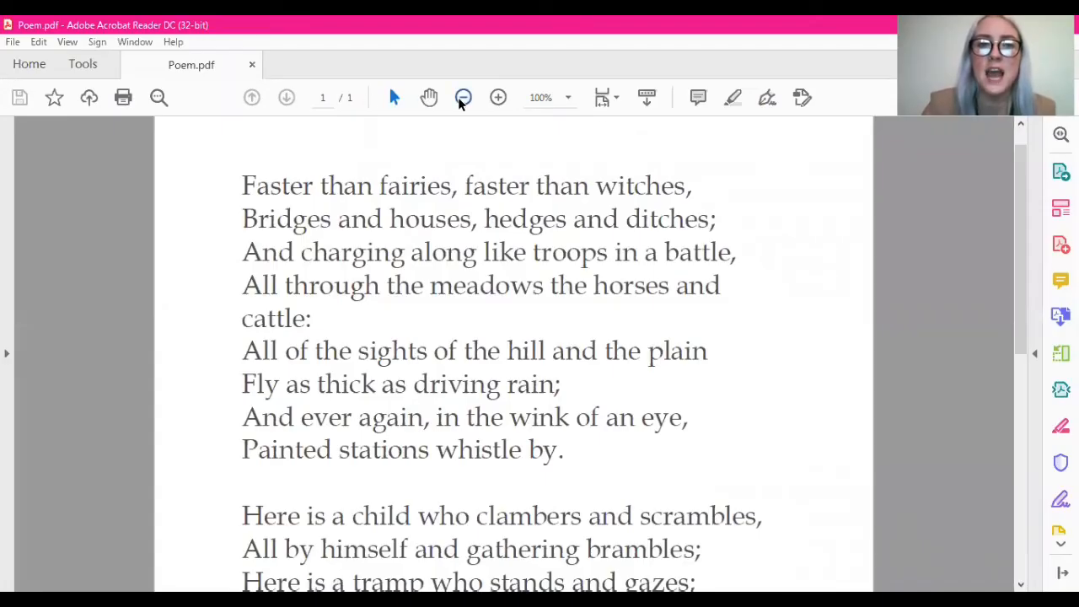
# Fit the page, then highlight witches, ditches, battle, cattle, plain, rain and by.
pyautogui.click(463, 97)
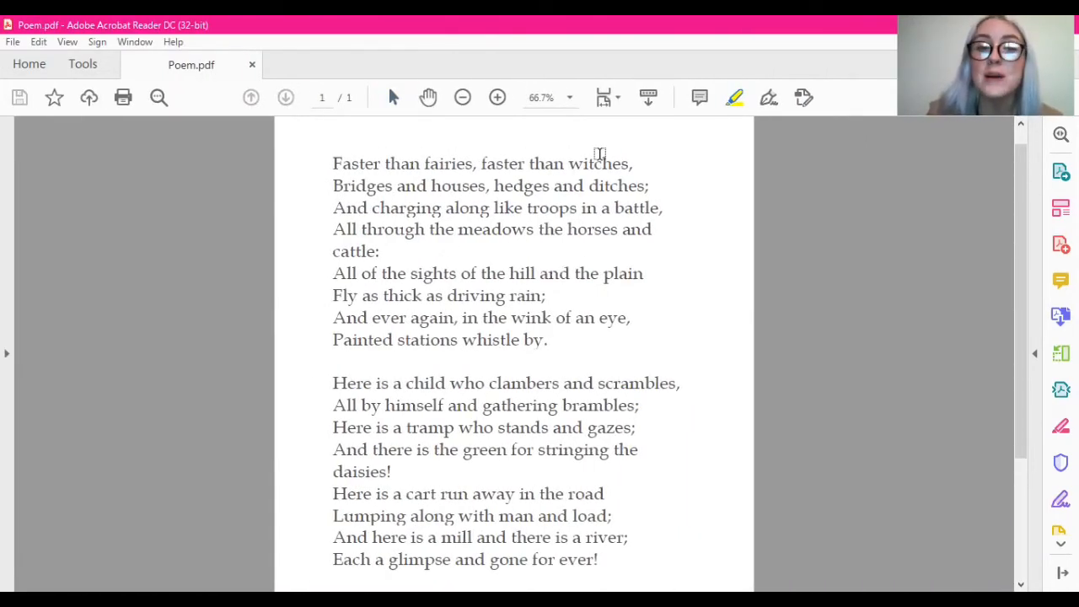
pyautogui.doubleClick(599, 164)
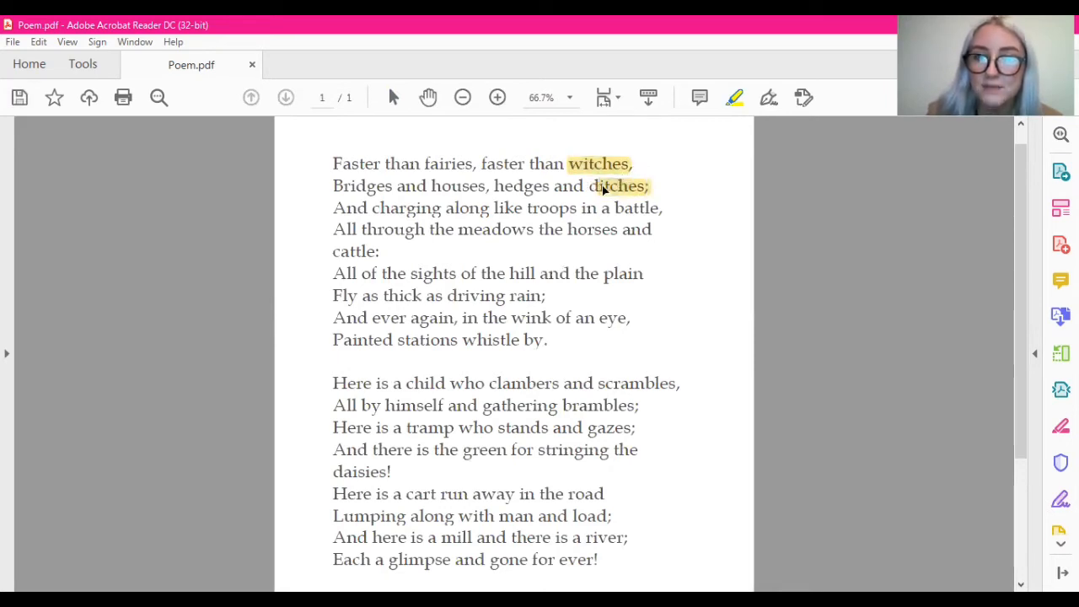
pyautogui.click(620, 186)
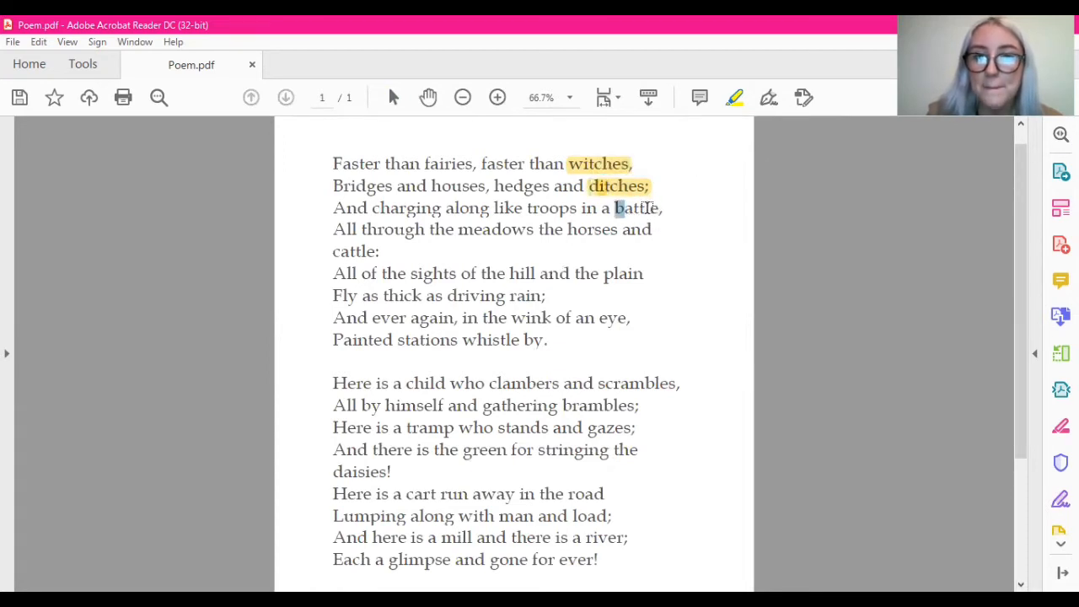
pyautogui.doubleClick(638, 209)
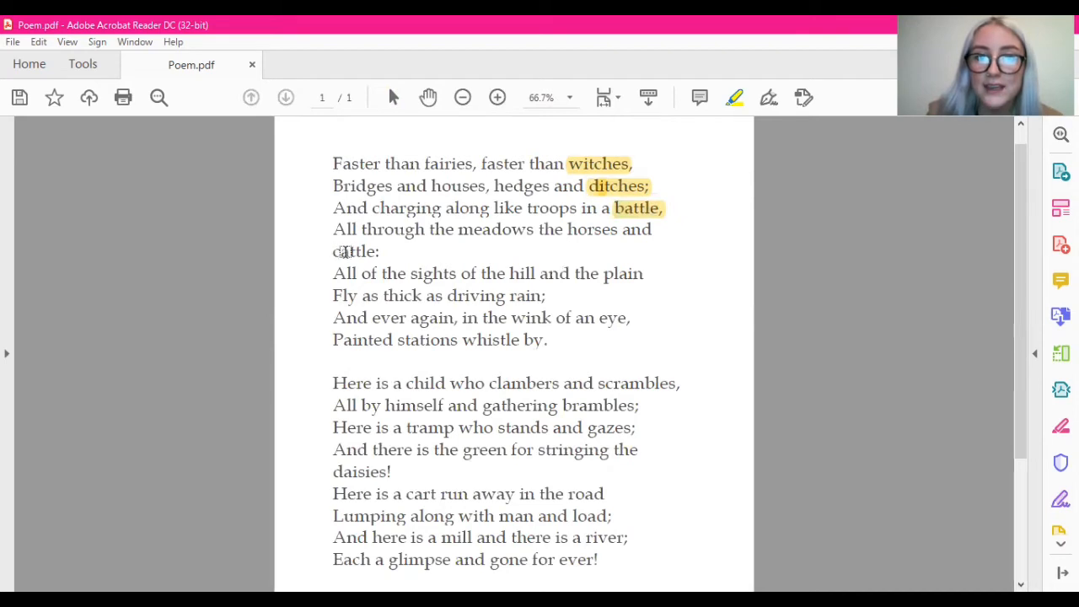
pyautogui.doubleClick(355, 251)
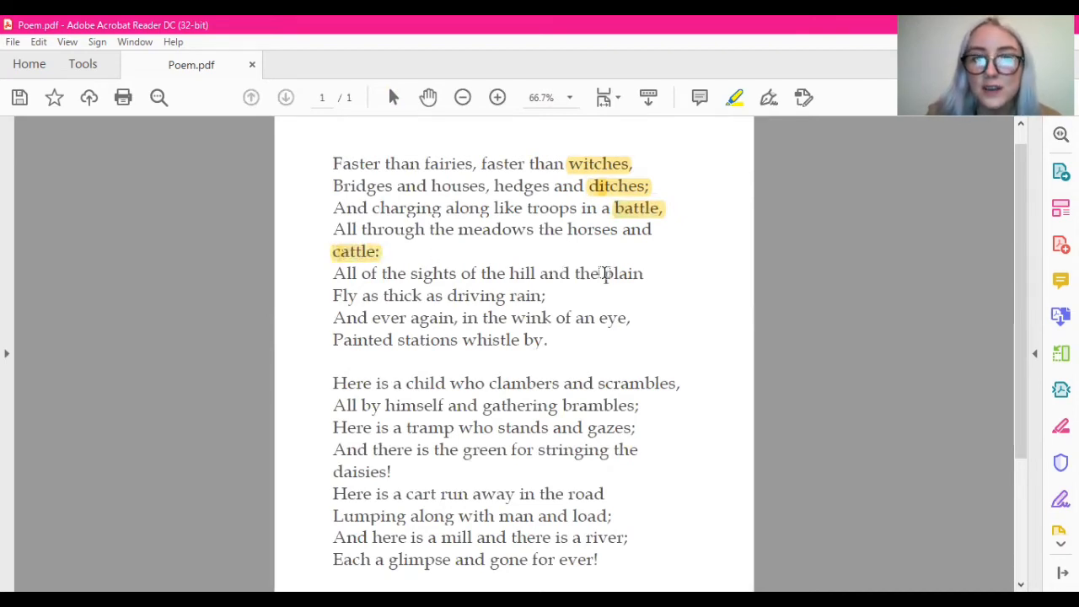
pyautogui.doubleClick(624, 273)
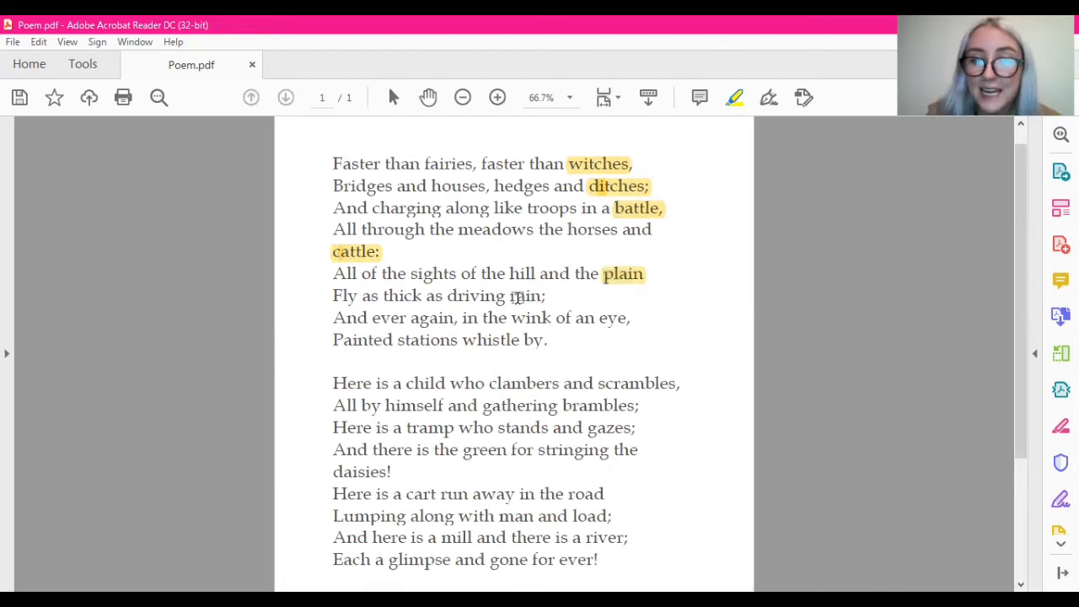
pyautogui.doubleClick(523, 295)
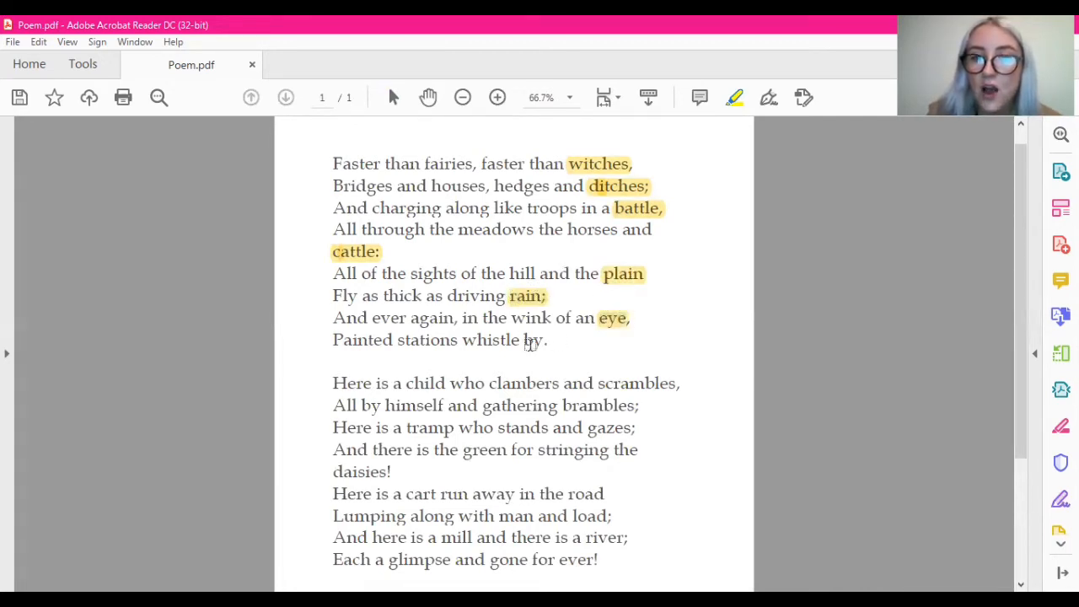
pyautogui.doubleClick(532, 340)
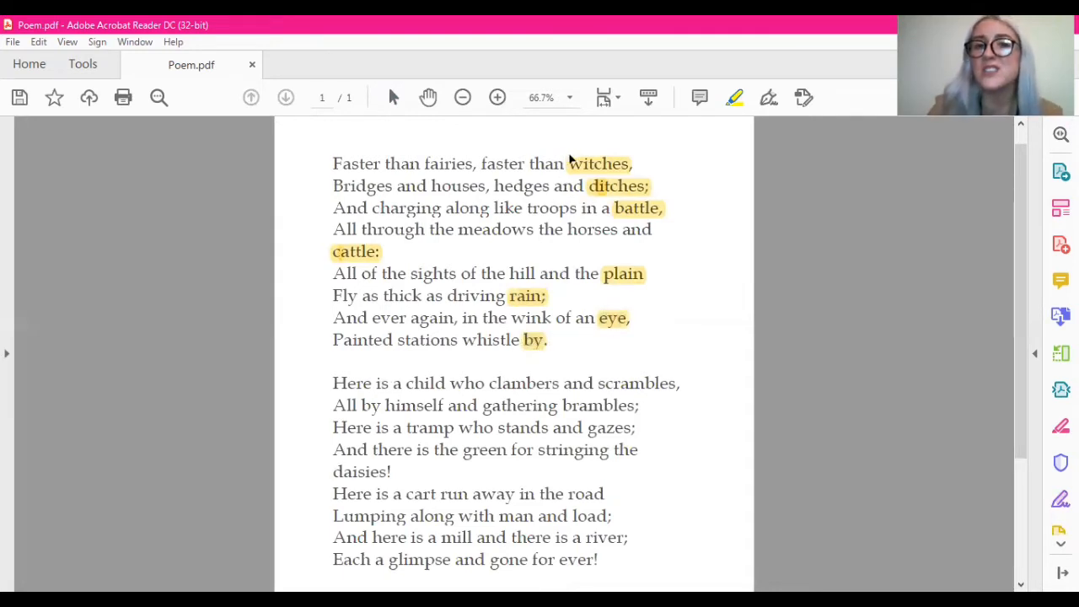
pyautogui.moveTo(556, 317)
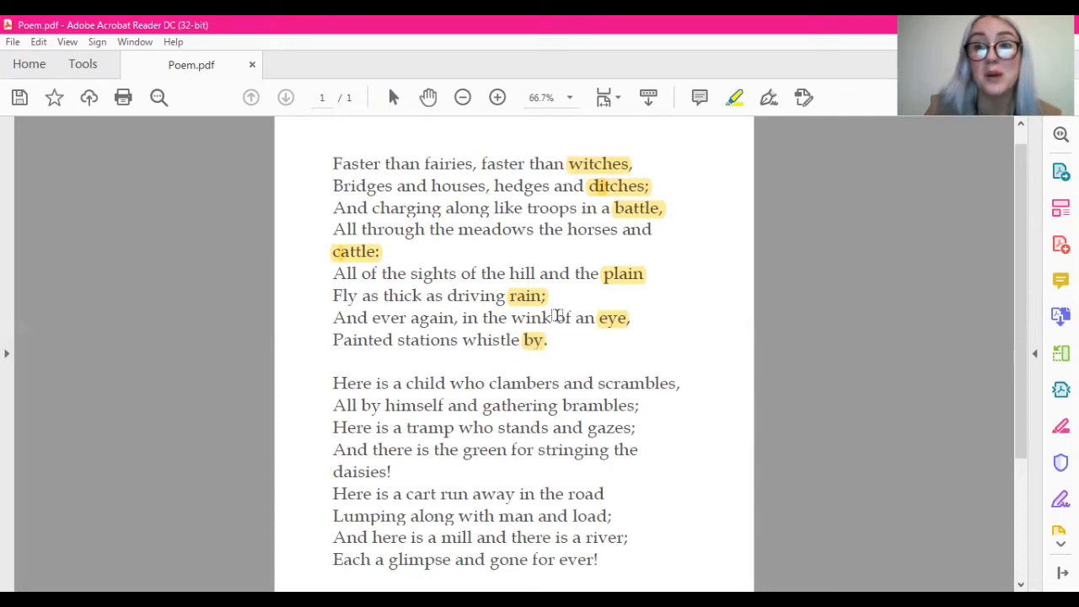
pyautogui.moveTo(563, 310)
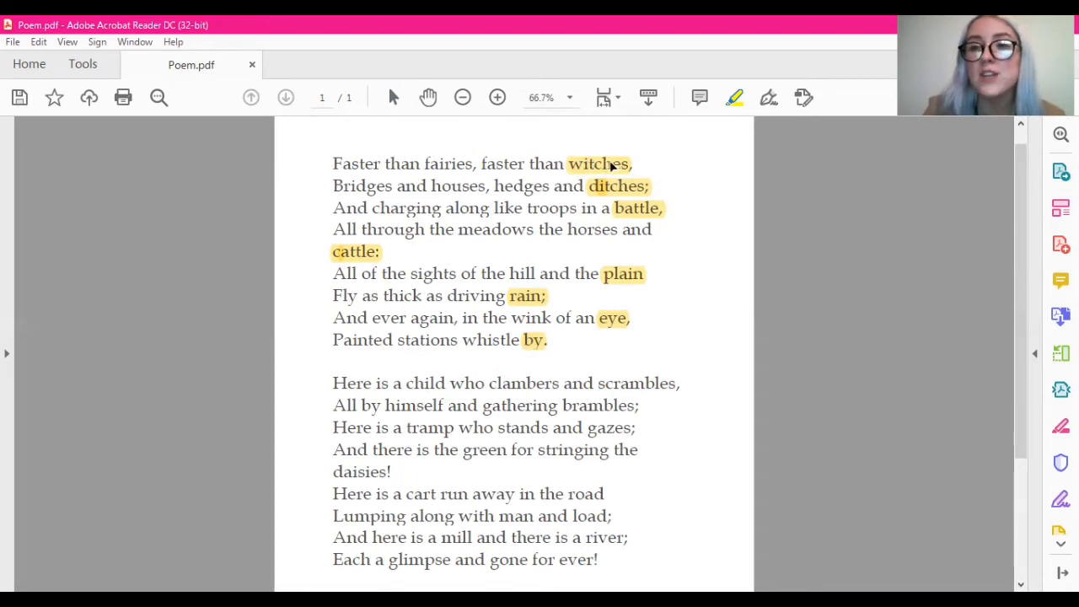
pyautogui.moveTo(630, 191)
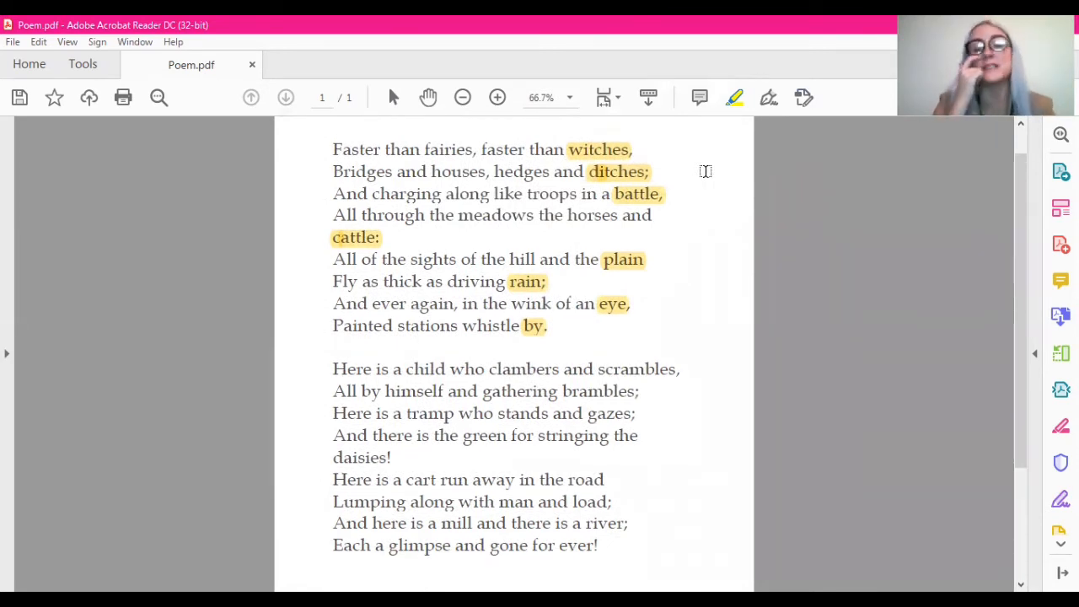
pyautogui.moveTo(654, 135)
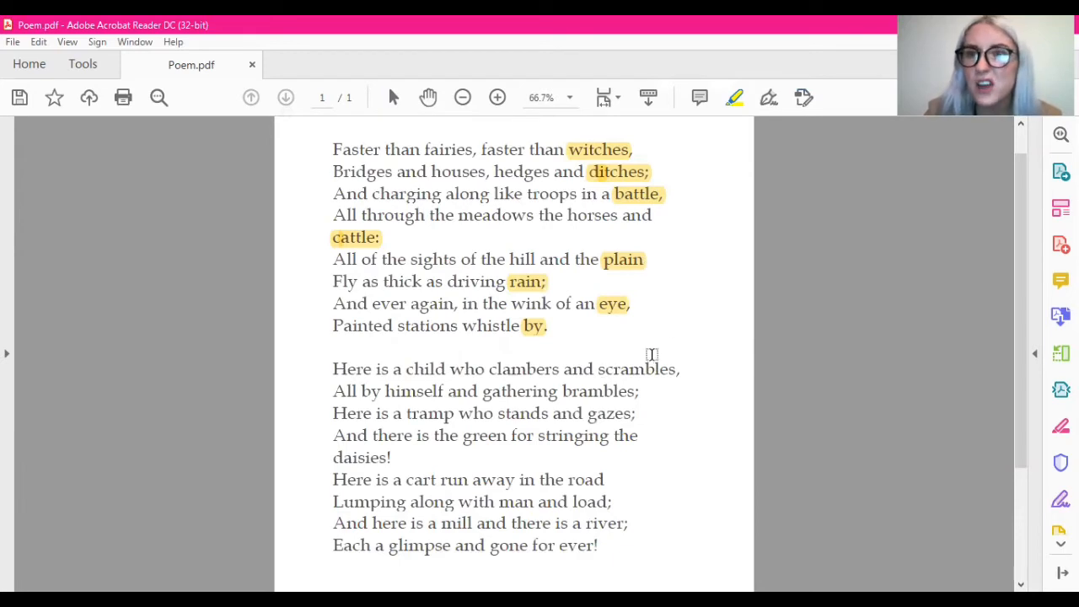
pyautogui.moveTo(656, 352)
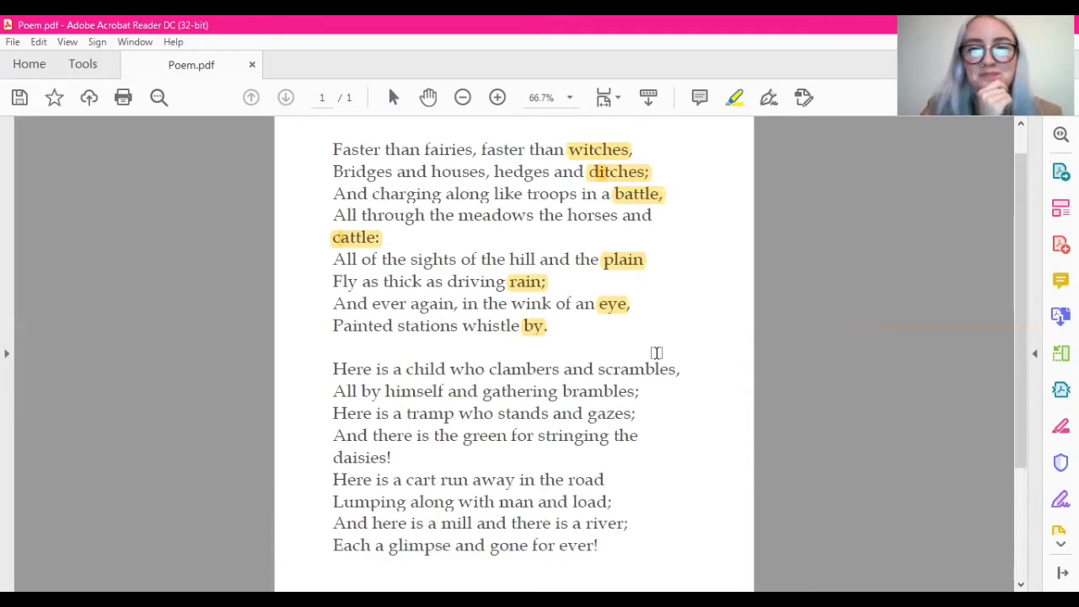
pyautogui.moveTo(368, 63)
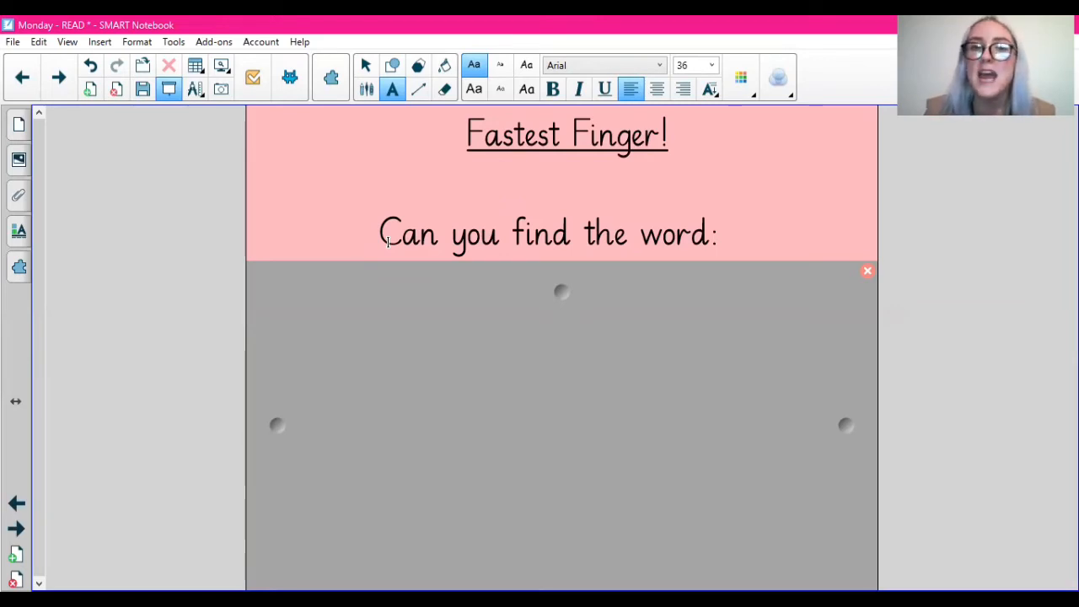
pyautogui.moveTo(543, 344)
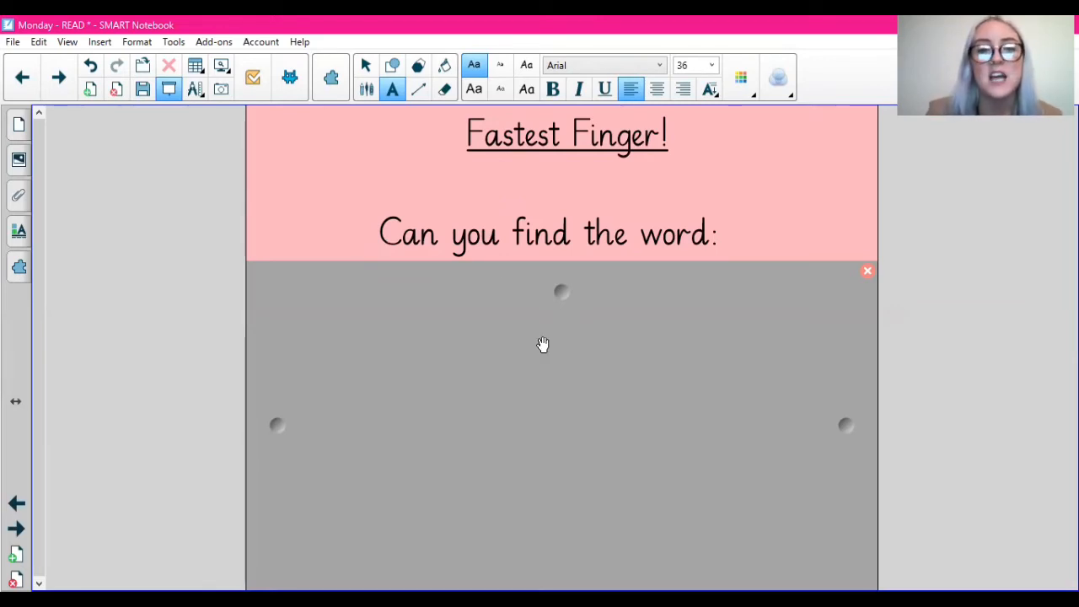
# Drag the Screen Shade down to uncover the word 'load'.
pyautogui.moveTo(560, 293); pyautogui.dragTo(561, 343)
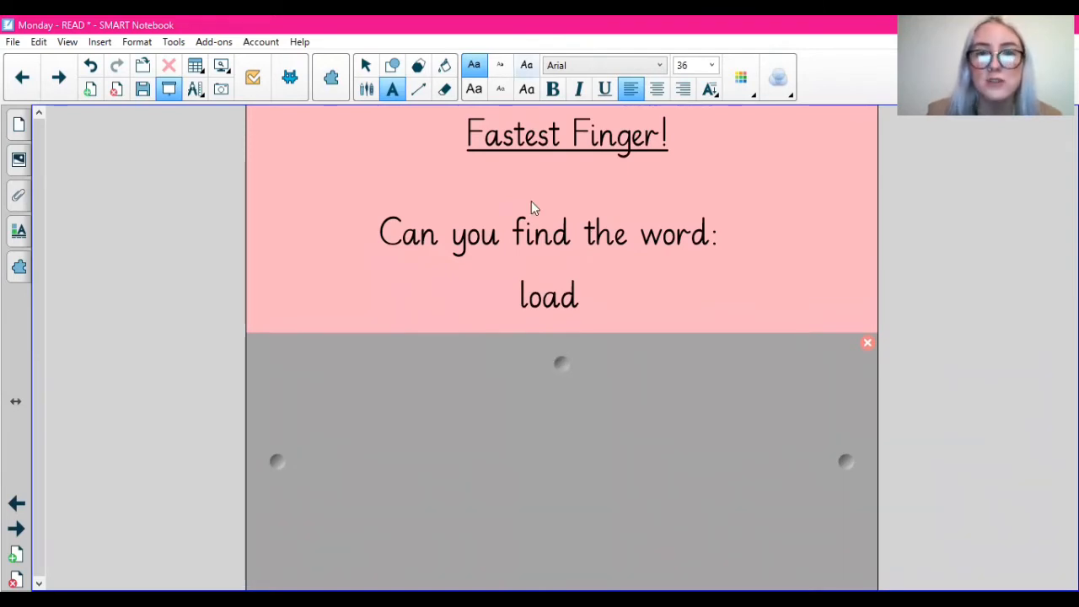
pyautogui.moveTo(573, 342)
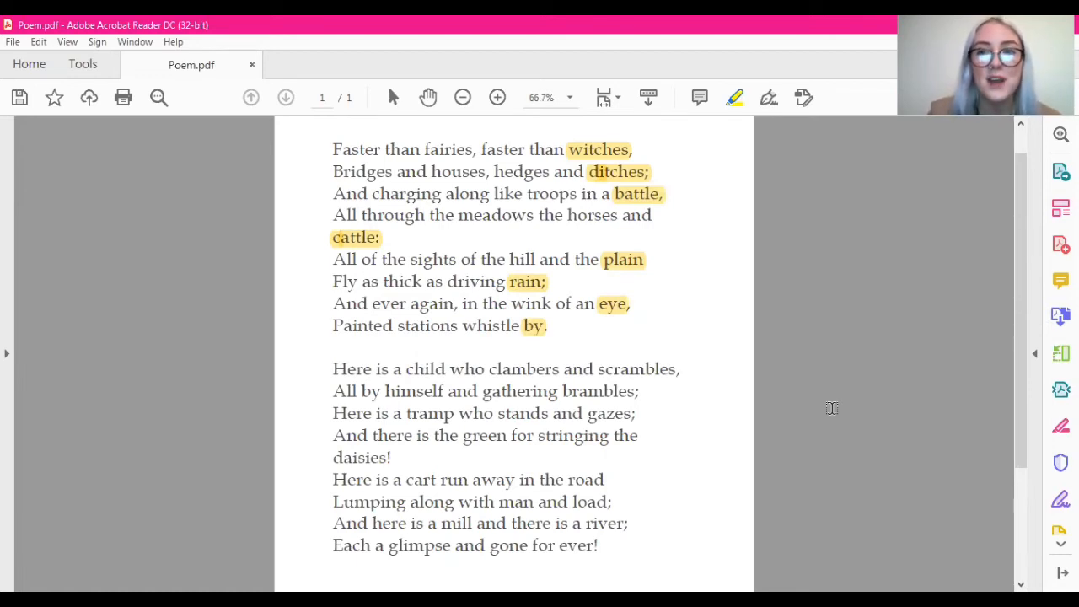
pyautogui.moveTo(575, 506)
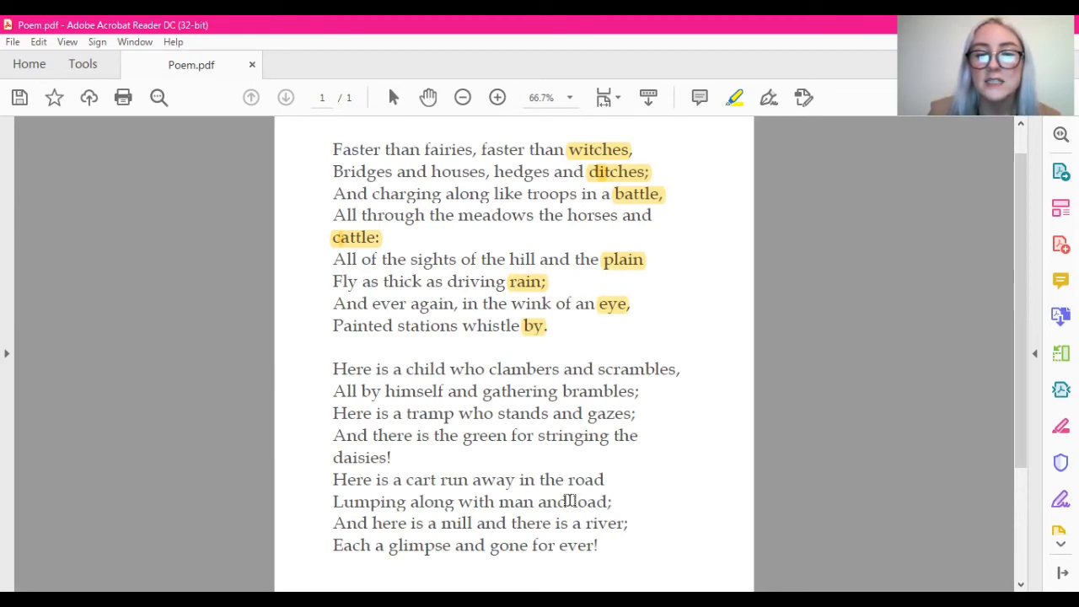
# Highlight 'load' in the line 'Lumping along with man and load'.
pyautogui.doubleClick(590, 502)
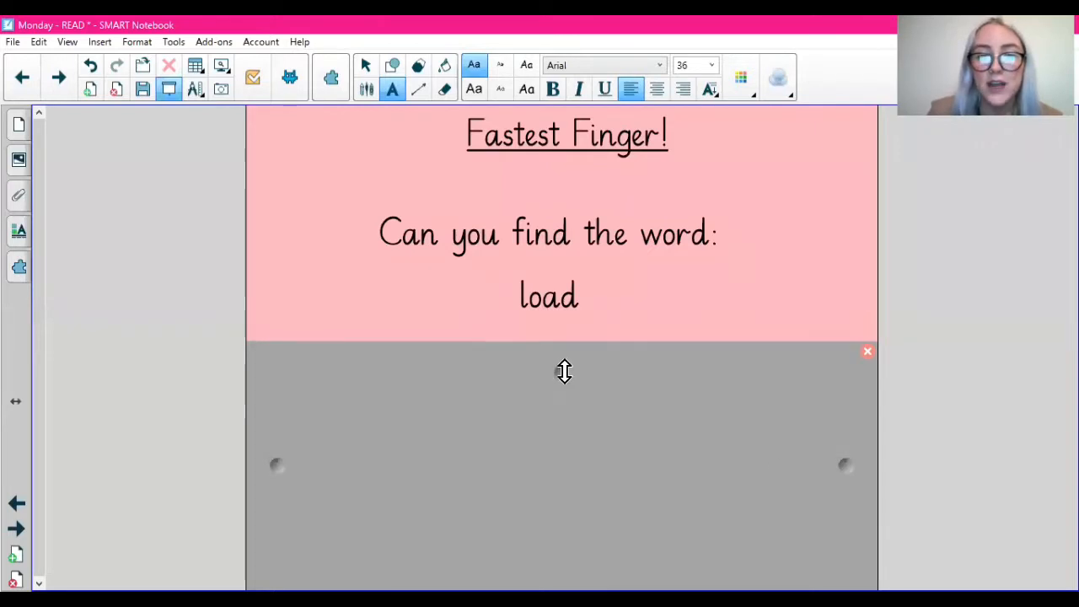
# Lower the Screen Shade further to reveal 'thick' below load.
pyautogui.moveTo(563, 371); pyautogui.dragTo(564, 413)
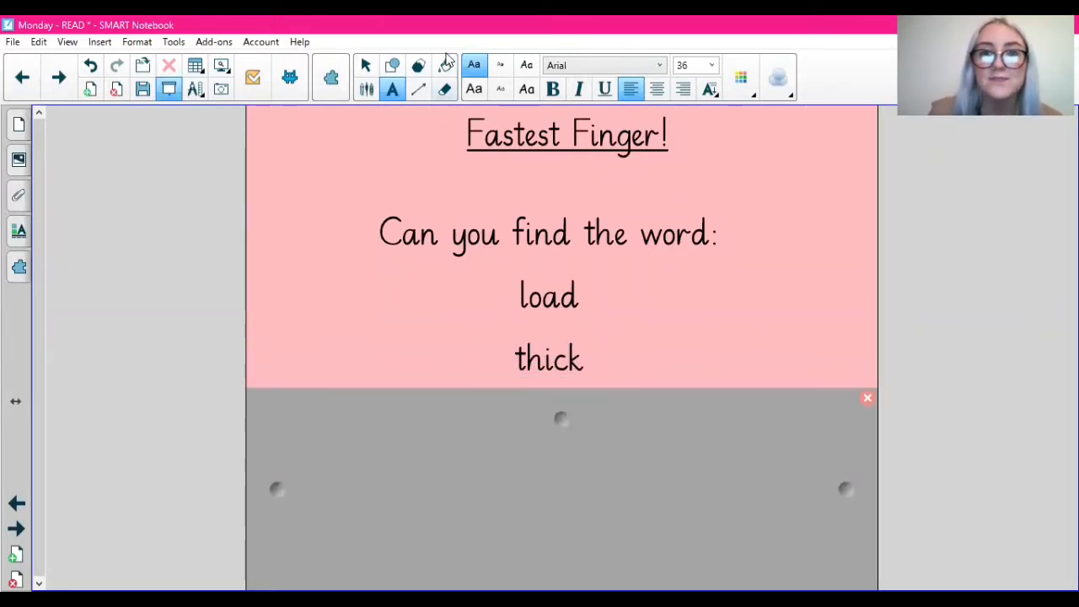
pyautogui.moveTo(596, 209)
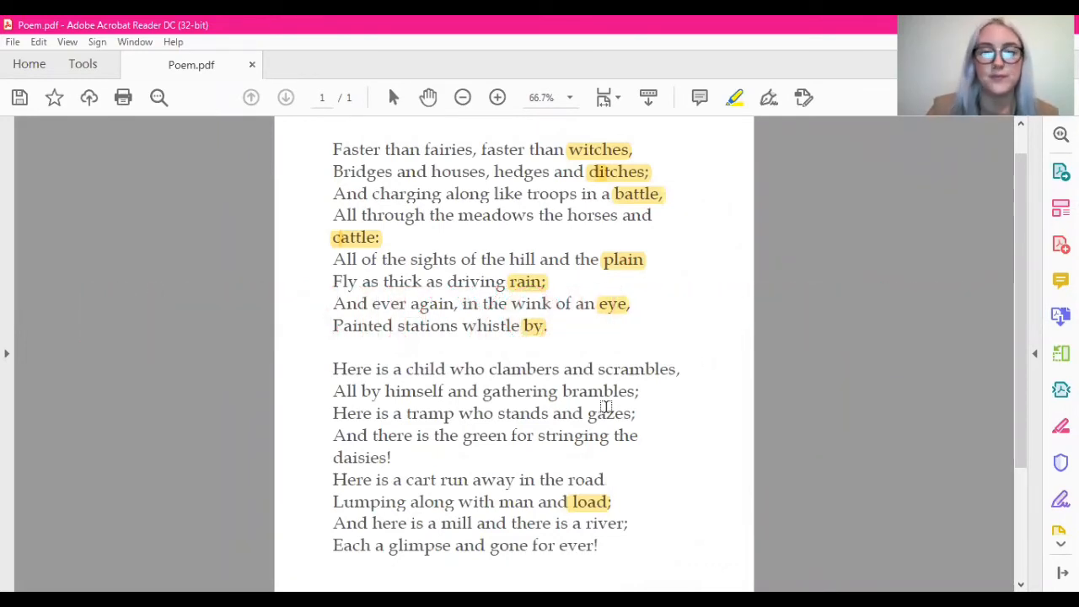
pyautogui.moveTo(388, 281)
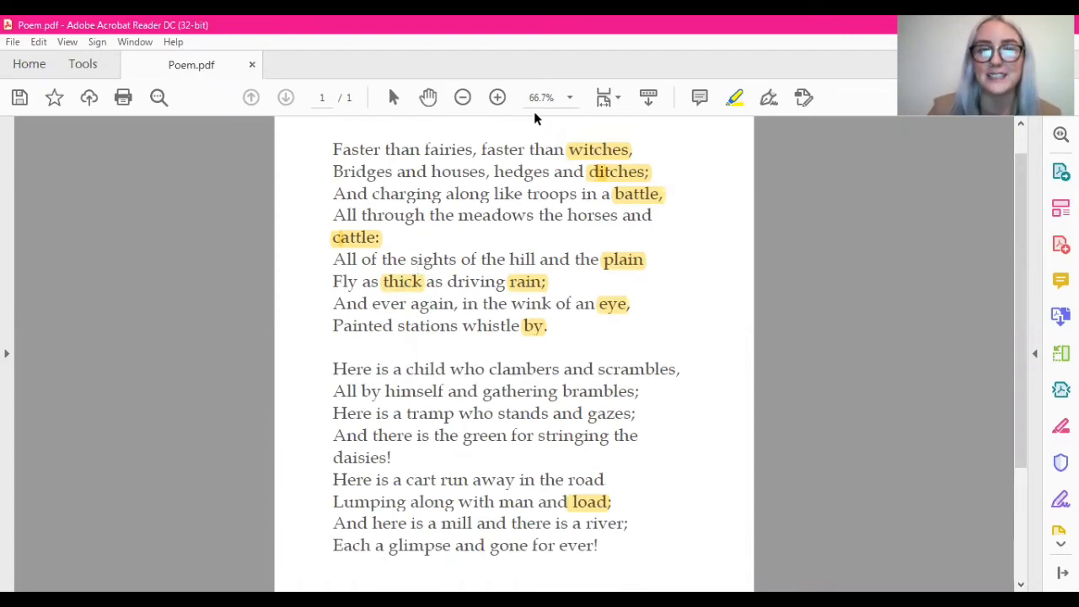
pyautogui.moveTo(585, 53)
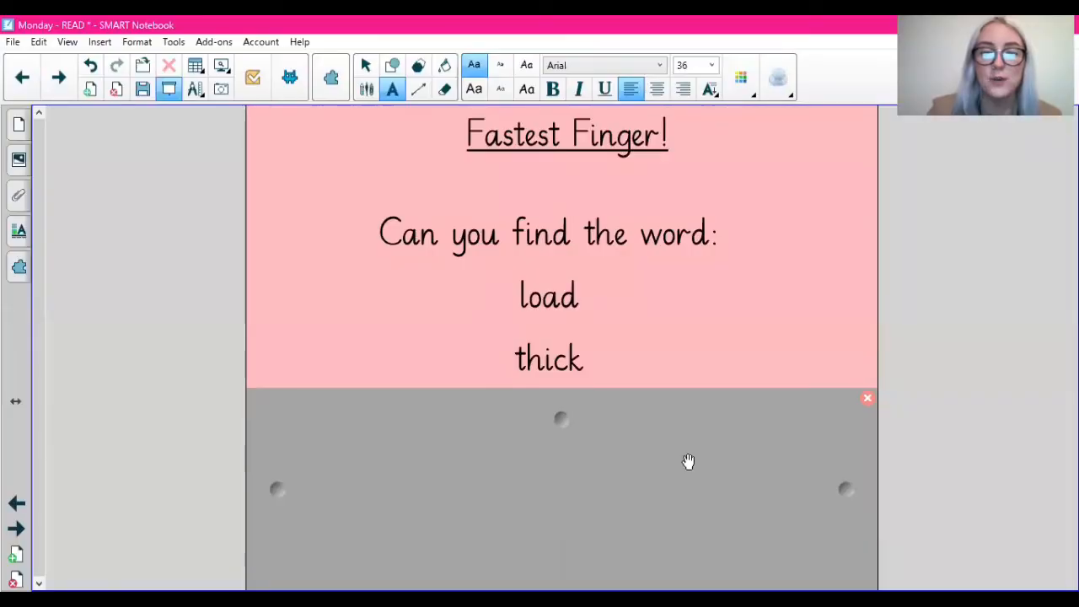
pyautogui.moveTo(566, 416)
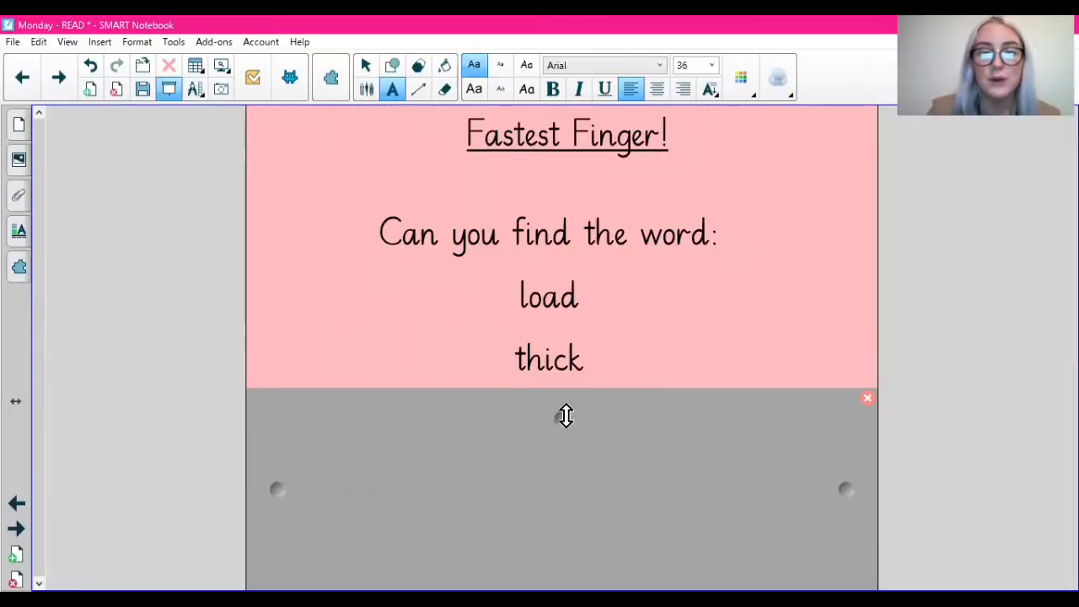
# Drag the Screen Shade lower to uncover the next hidden word.
pyautogui.moveTo(566, 415); pyautogui.dragTo(568, 478)
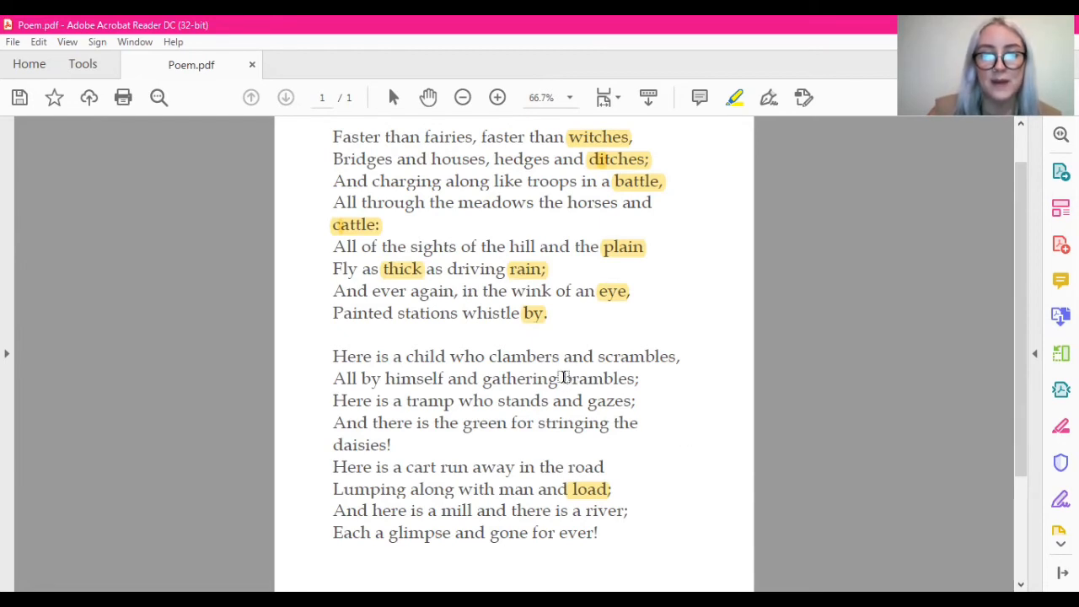
# Highlight 'brambles' in 'All by himself and gathering brambles'.
pyautogui.doubleClick(599, 379)
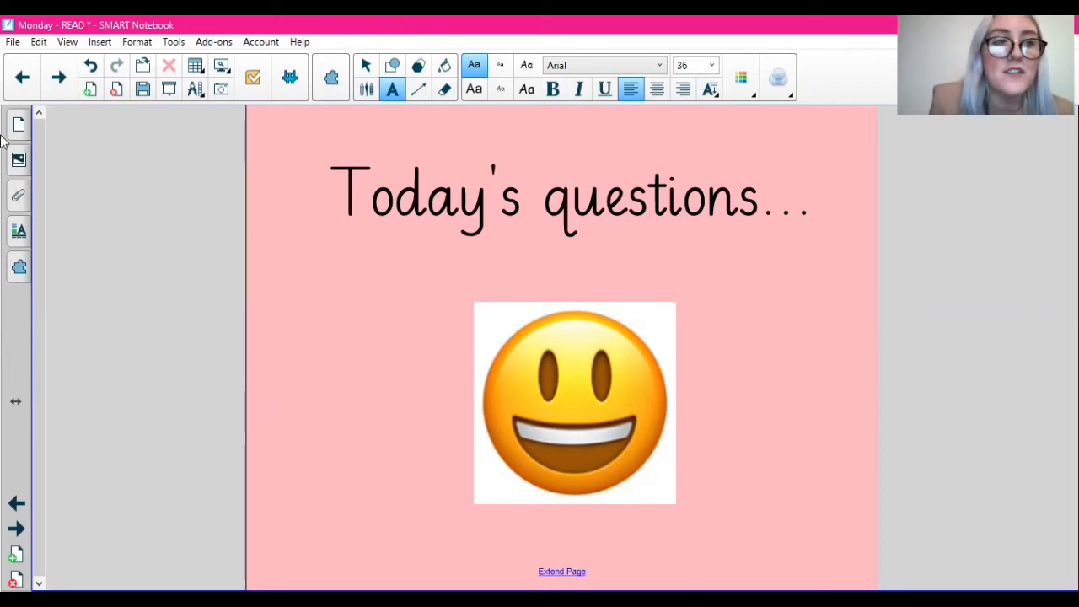
# Advance past the 'Today's questions' slide to the READ question list.
pyautogui.click(58, 77)
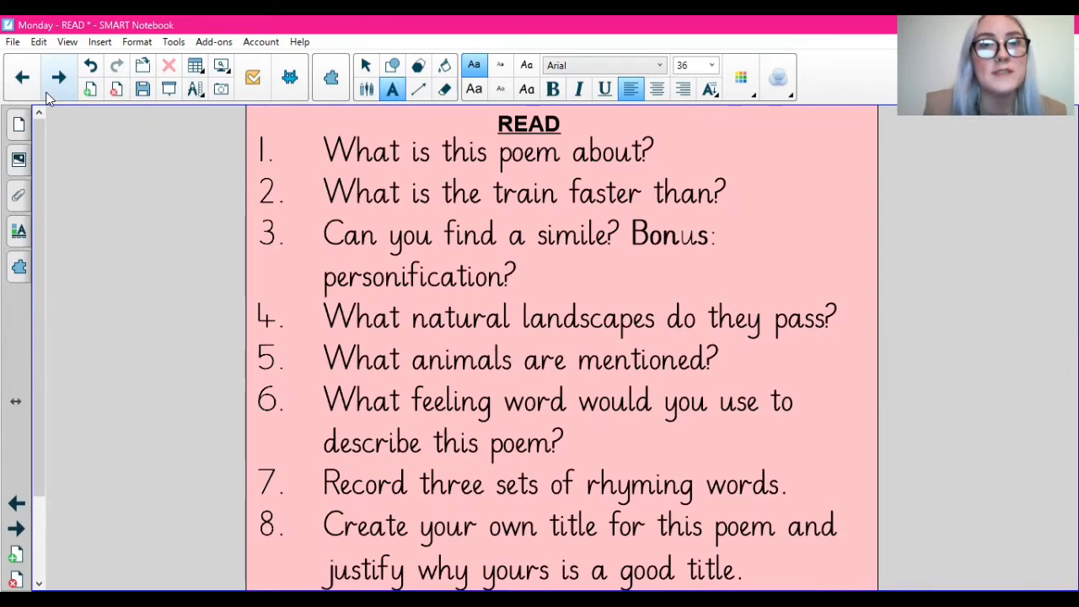
pyautogui.moveTo(212, 296)
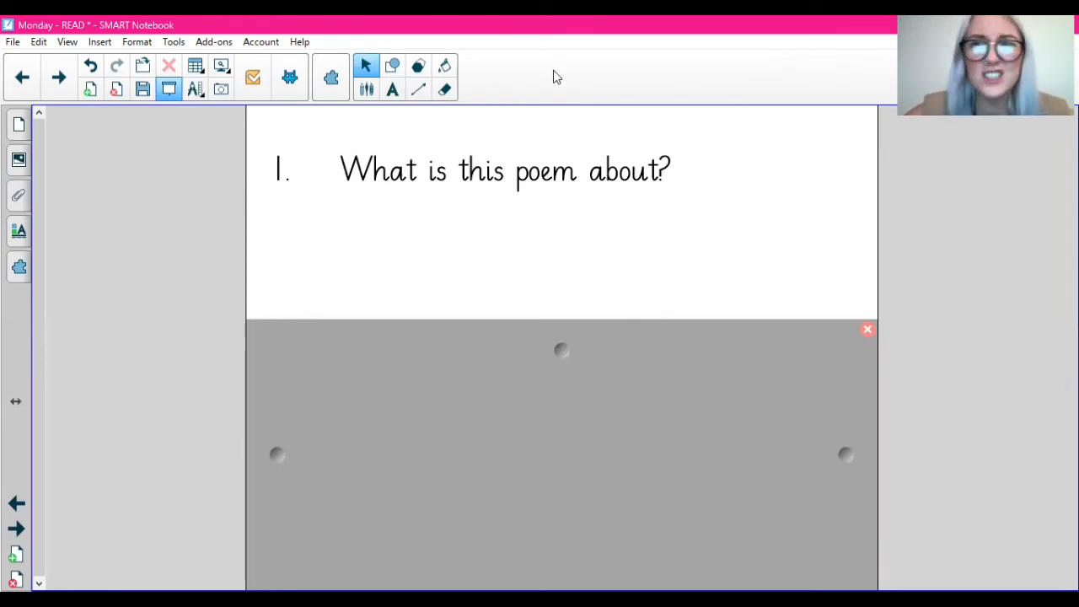
pyautogui.moveTo(543, 62)
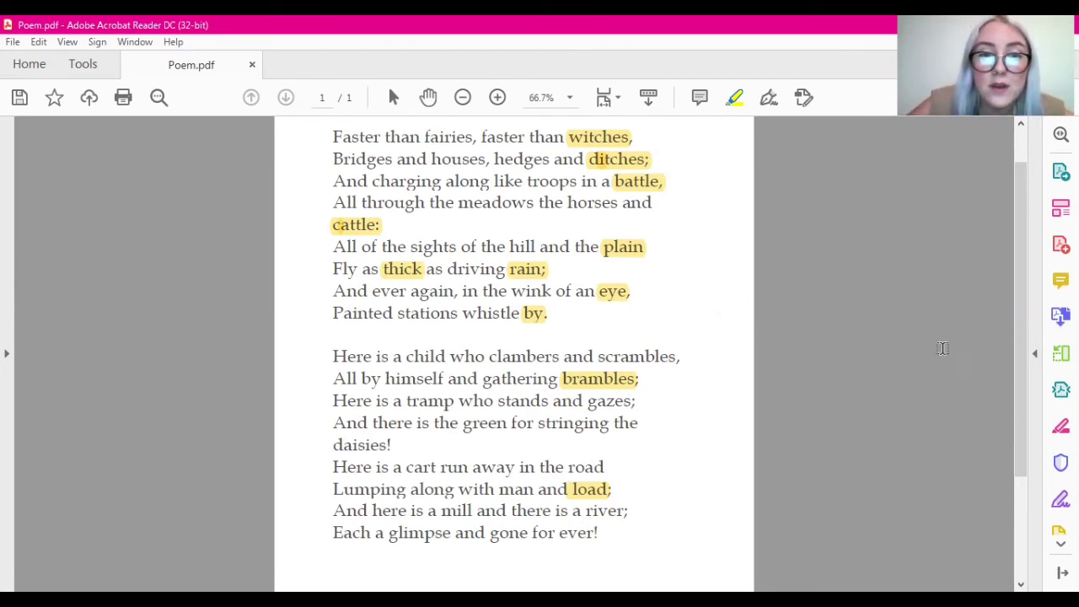
pyautogui.moveTo(922, 337)
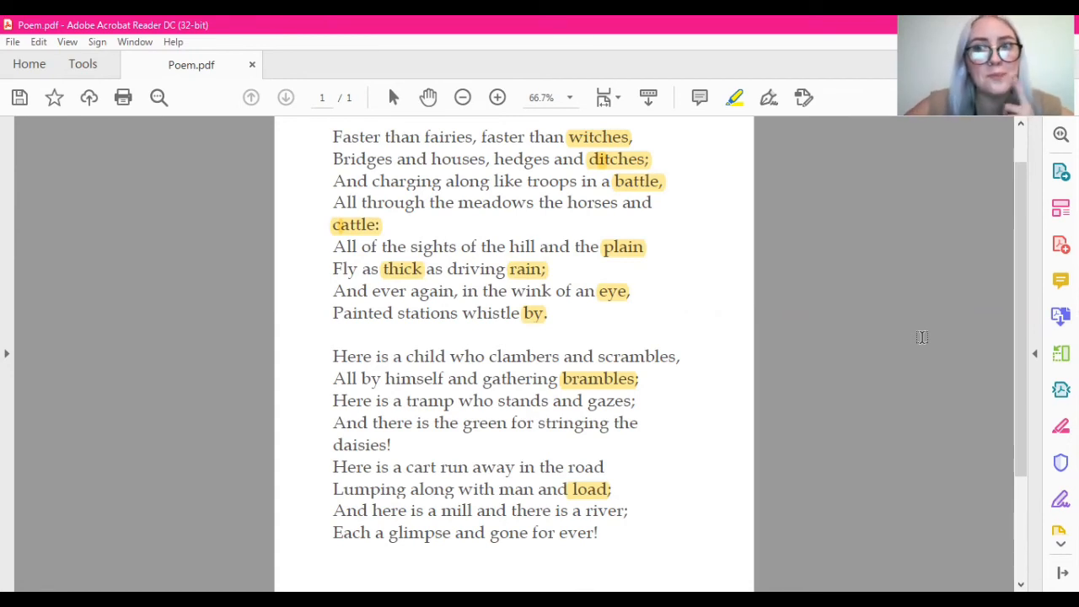
pyautogui.moveTo(872, 367)
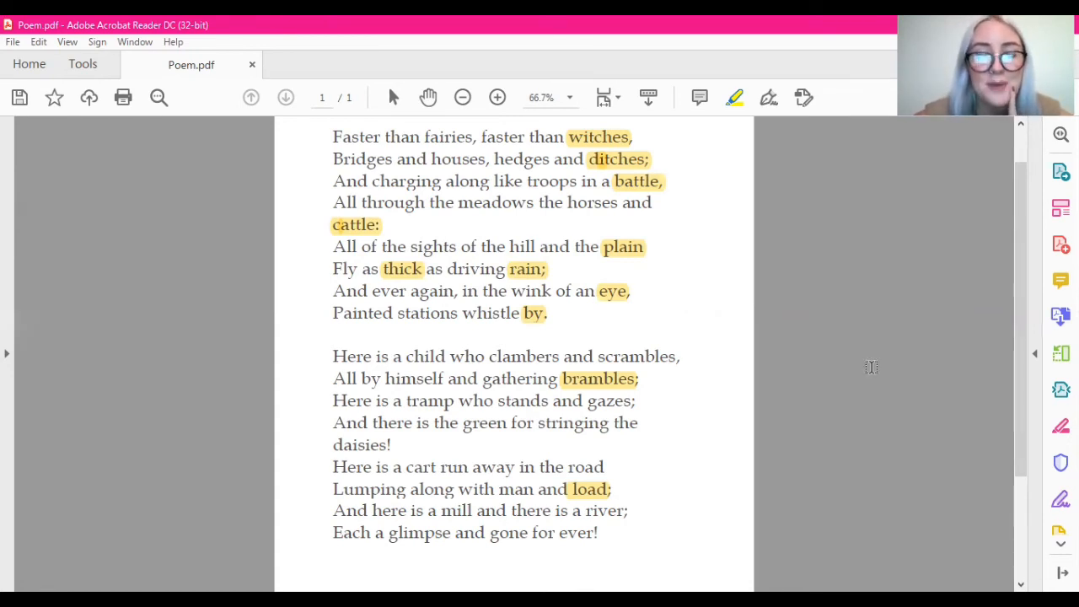
# Scroll the poem down to the verses ending 'Each a glimpse and gone for ever!'.
pyautogui.scroll(-3)
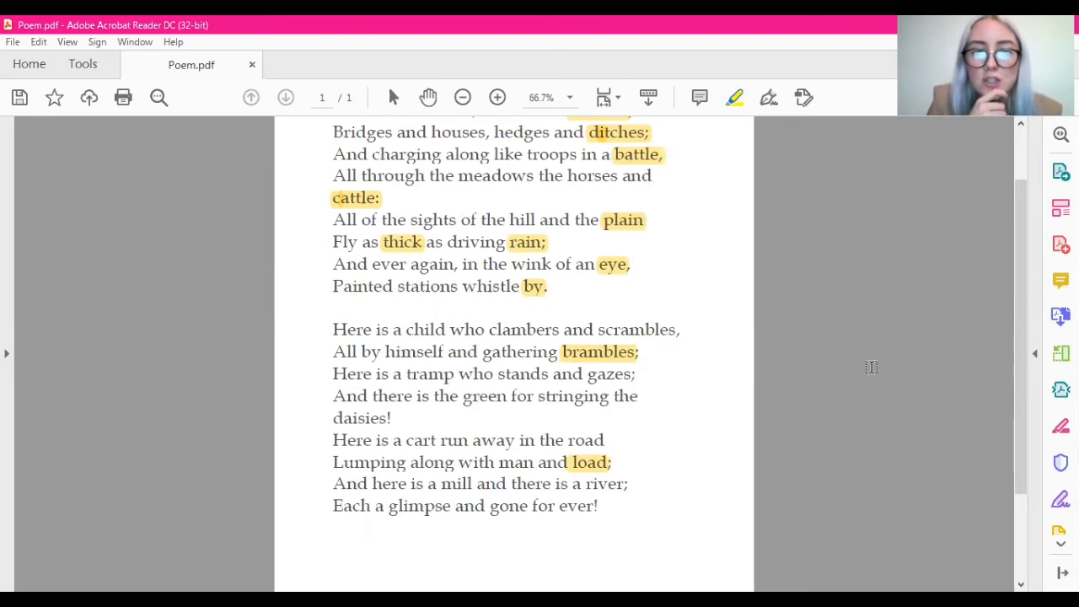
pyautogui.moveTo(846, 397)
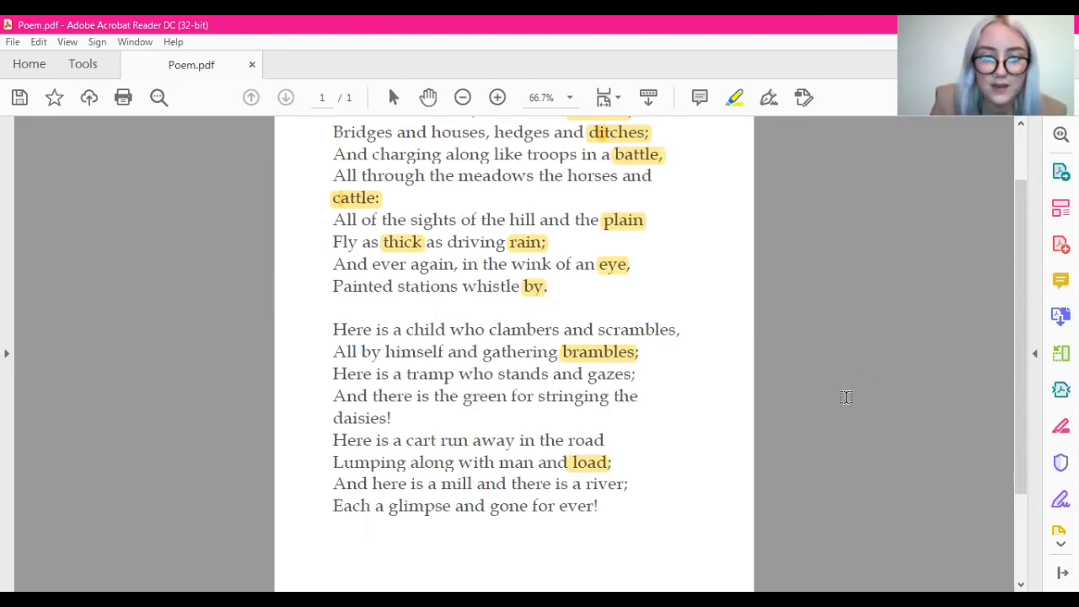
pyautogui.moveTo(899, 341)
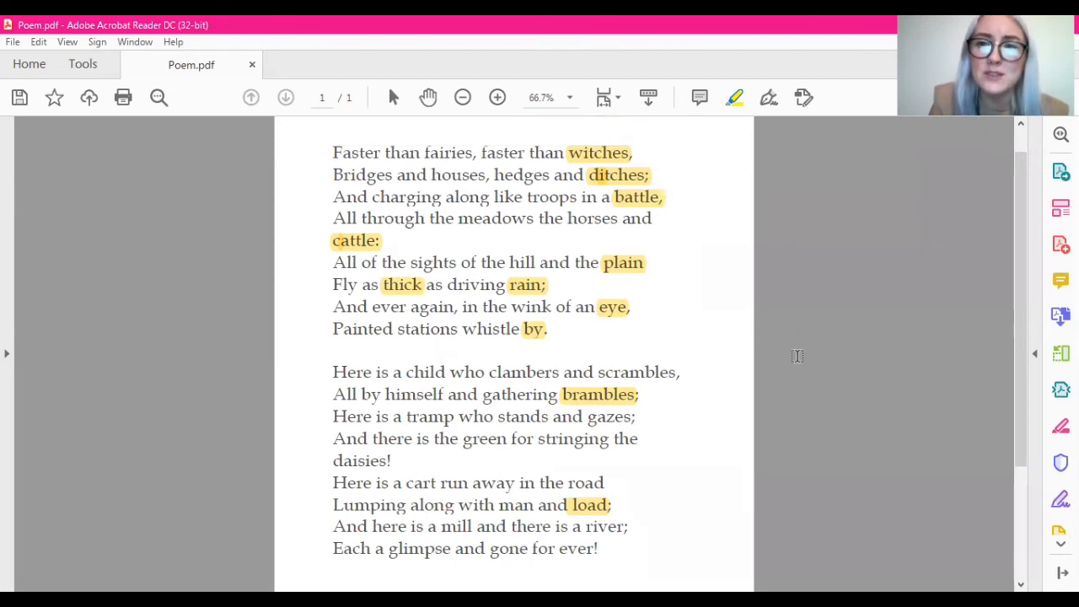
pyautogui.moveTo(606, 205)
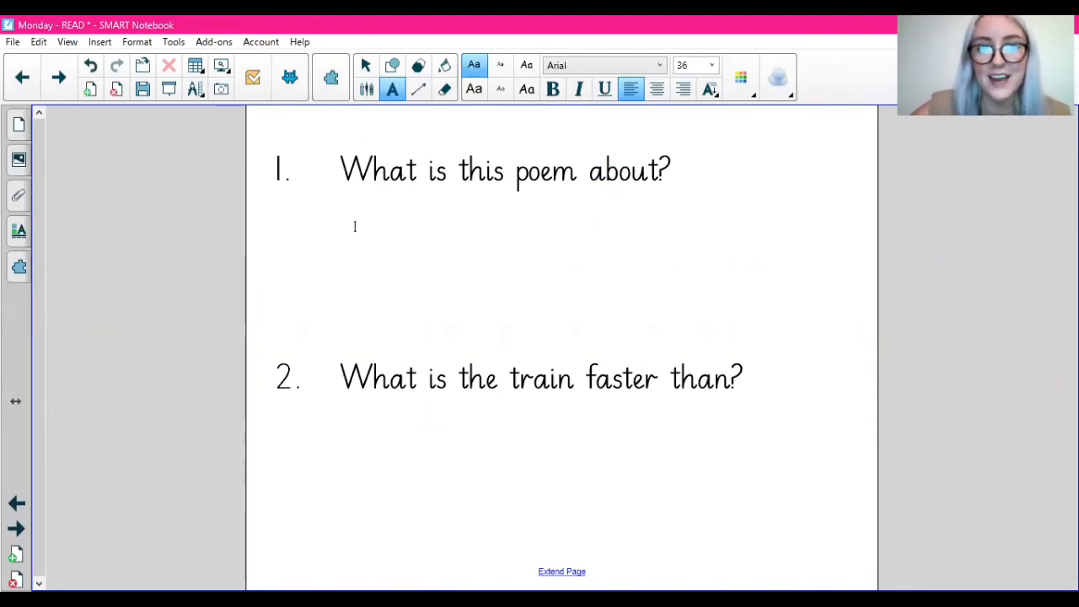
# Type 'The poem is about a train' under question 1 and recolour it red.
pyautogui.click(168, 90)
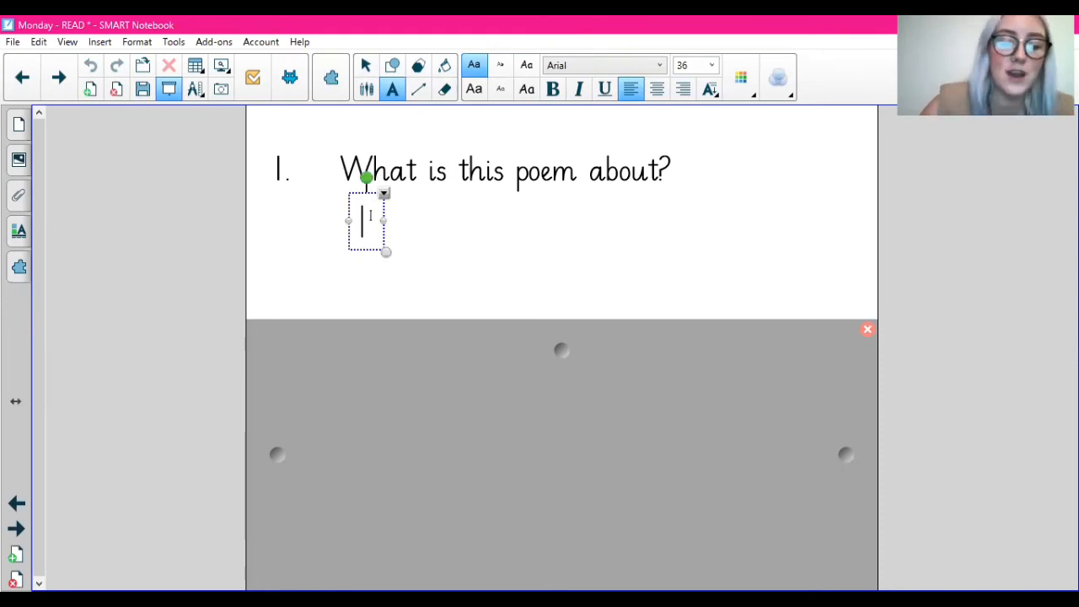
pyautogui.write('The poem is')
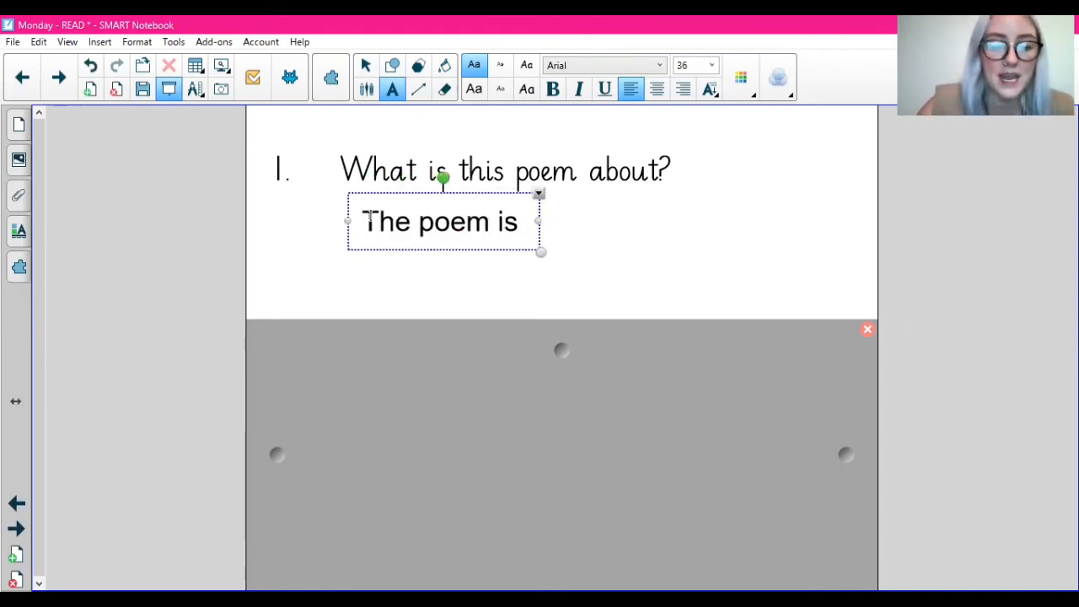
pyautogui.write('about a train')
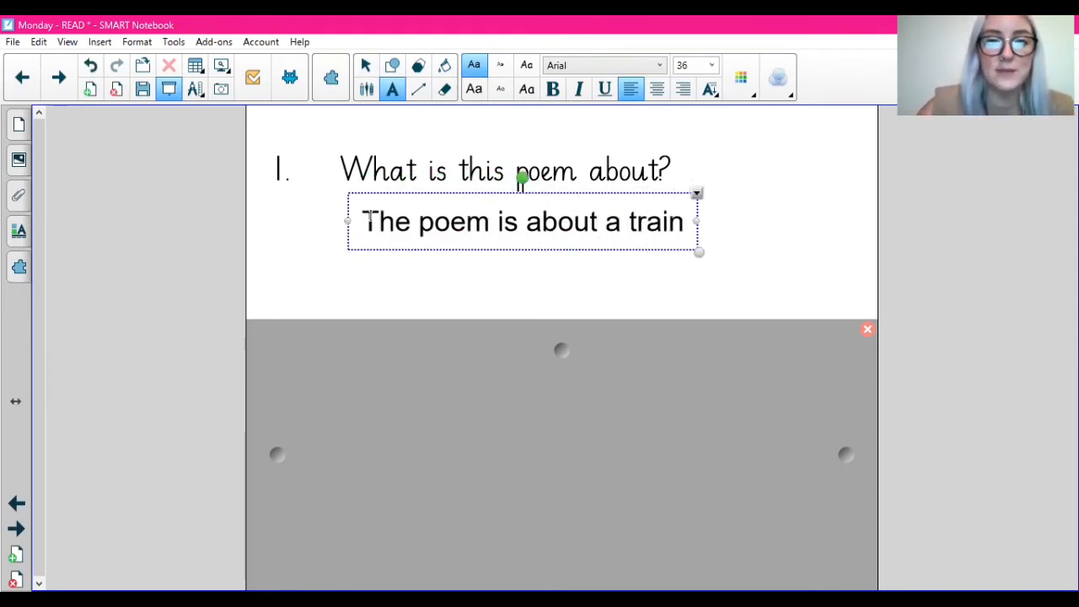
pyautogui.tripleClick(521, 221)
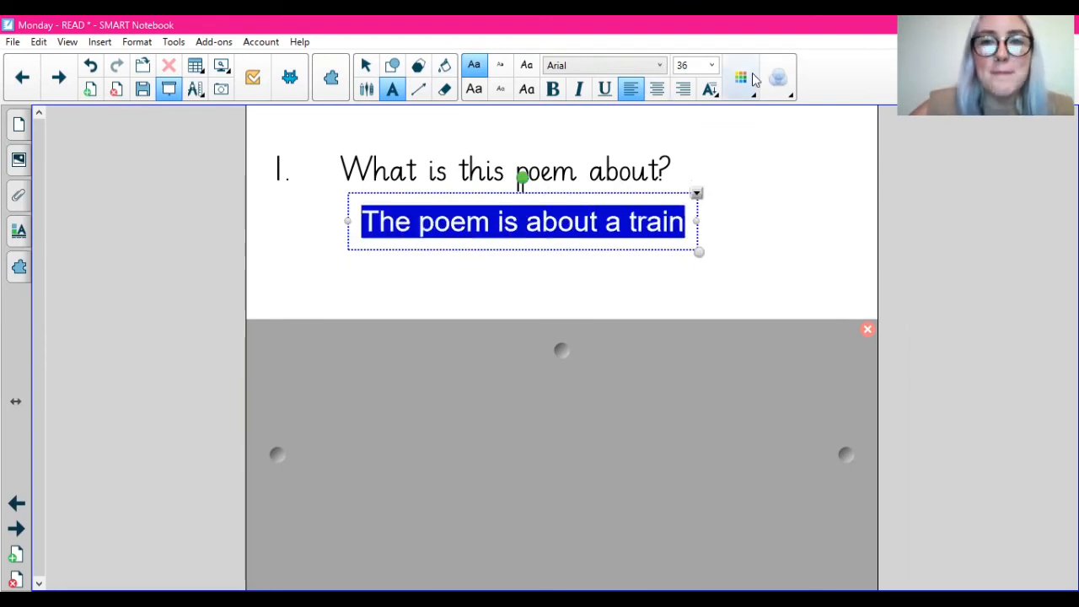
pyautogui.click(741, 76)
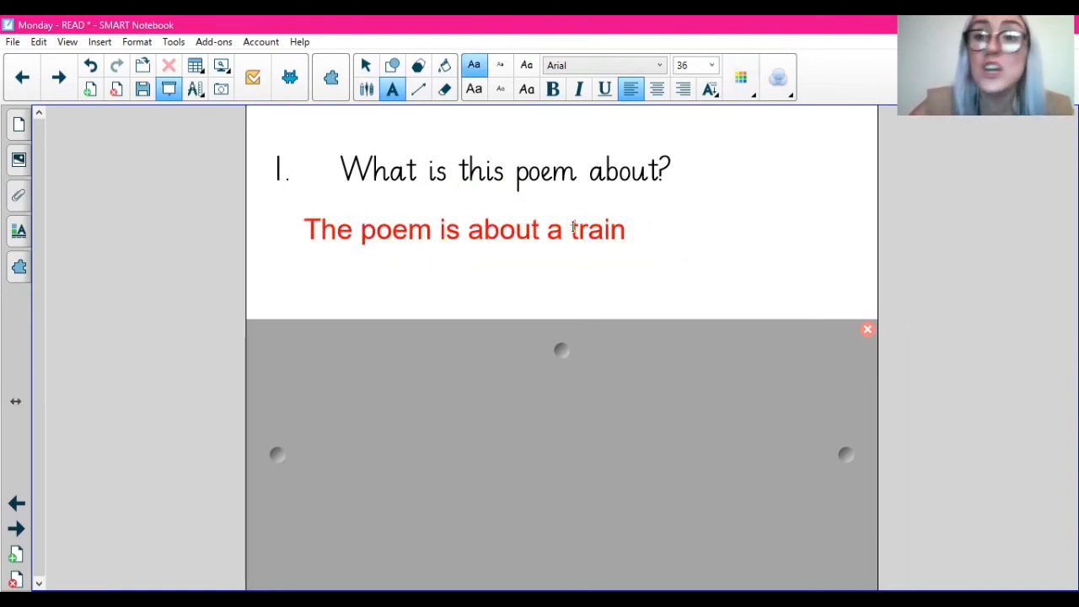
# Extend the answer with: because the text says 'painted stations whistle by'.
pyautogui.click(574, 229)
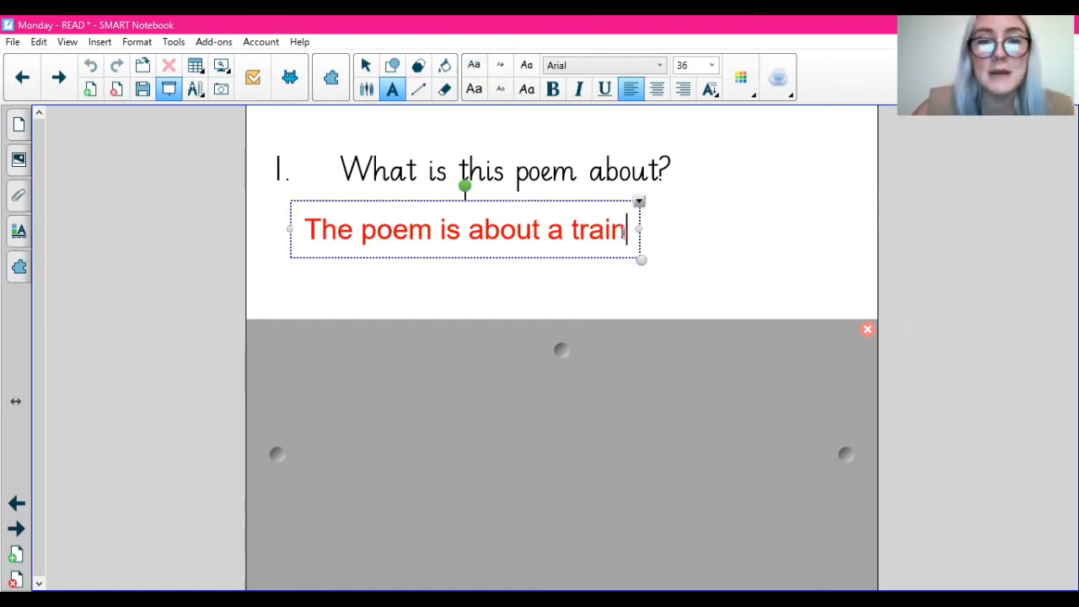
pyautogui.write('because')
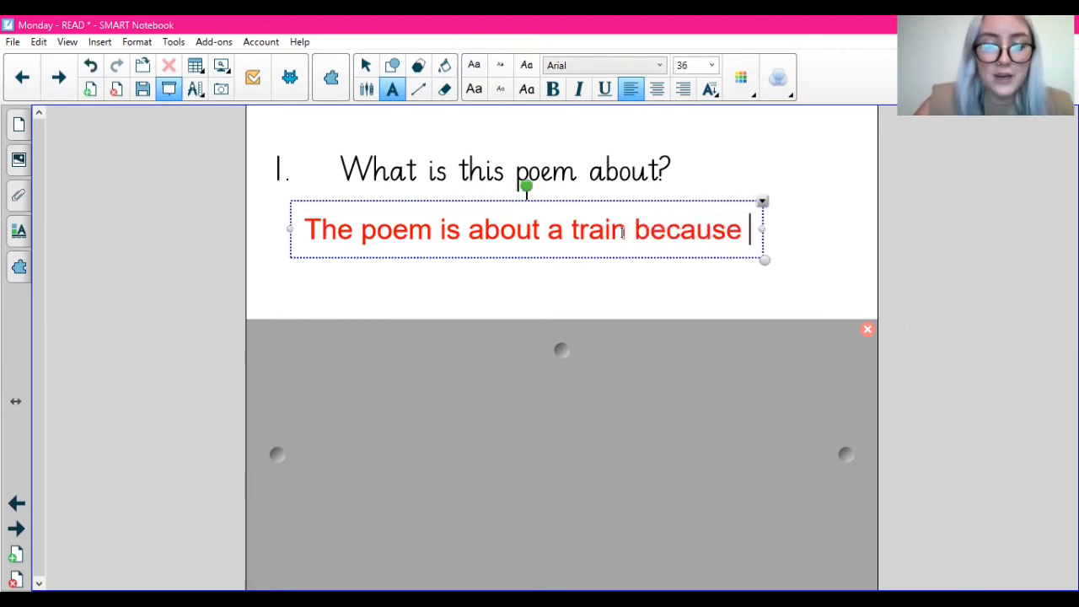
pyautogui.write('the text sa')
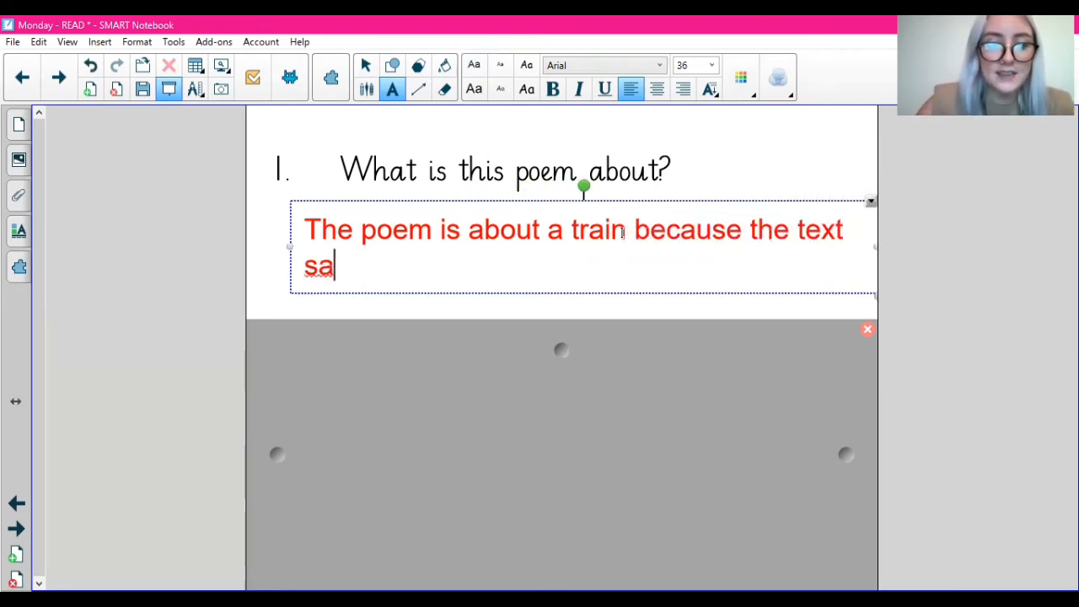
pyautogui.write("ys 'pain")
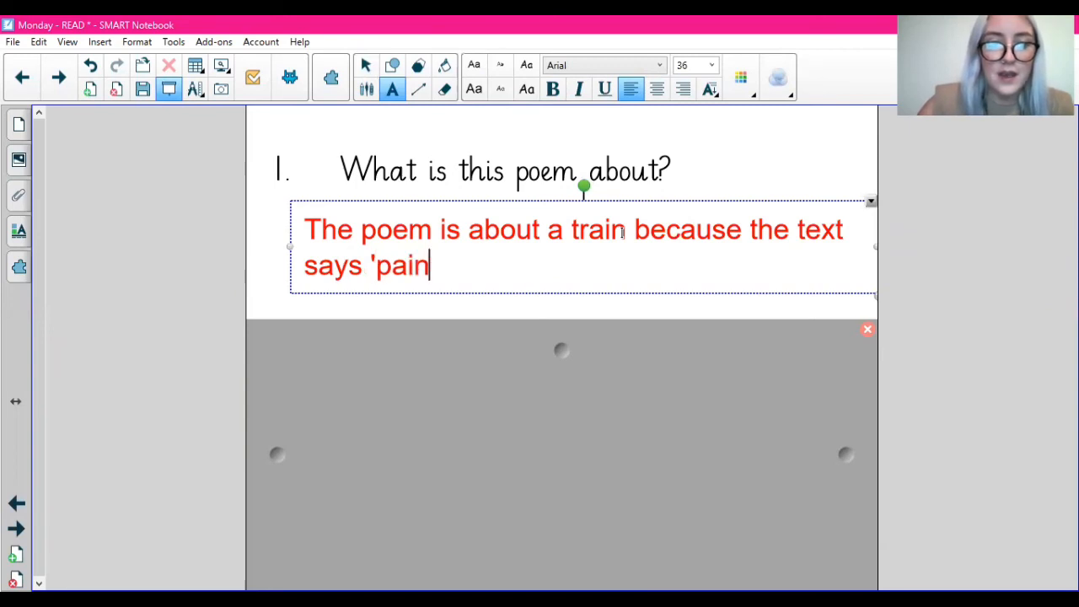
pyautogui.write('ted stations')
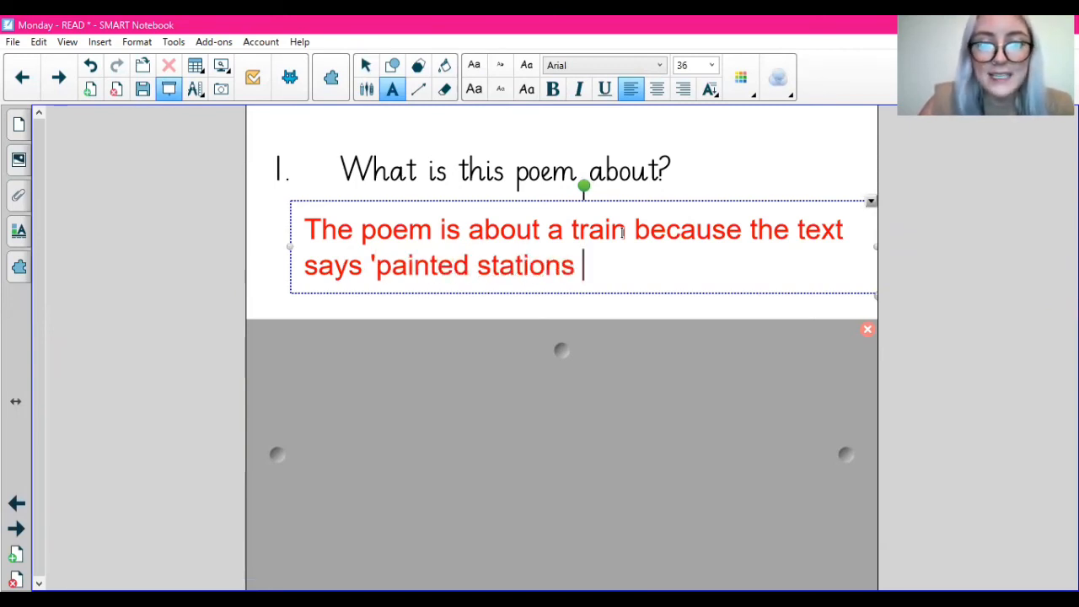
pyautogui.write('whistle')
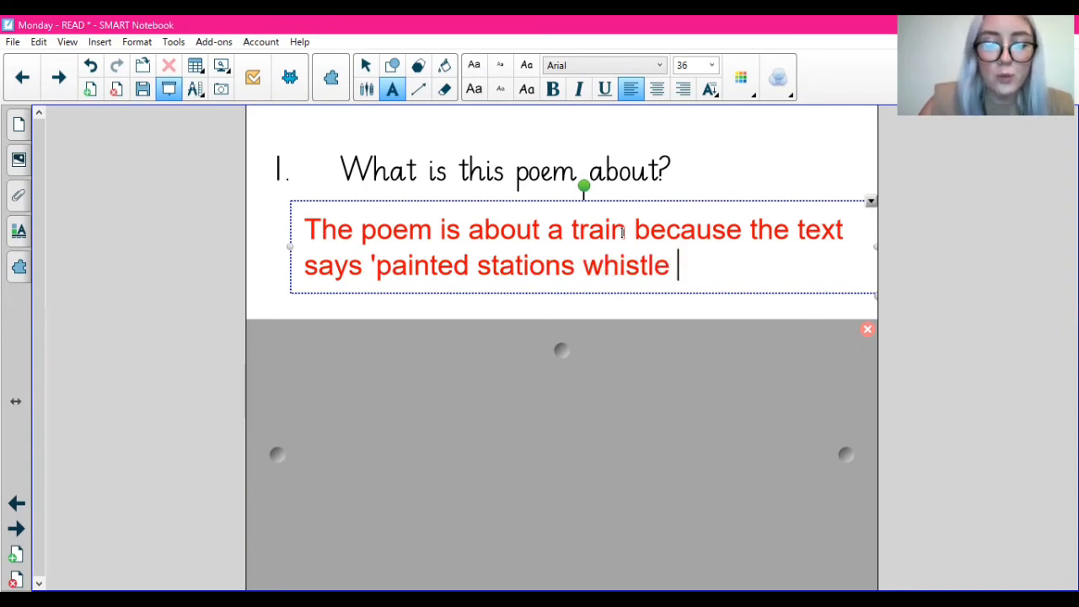
pyautogui.write("by'.")
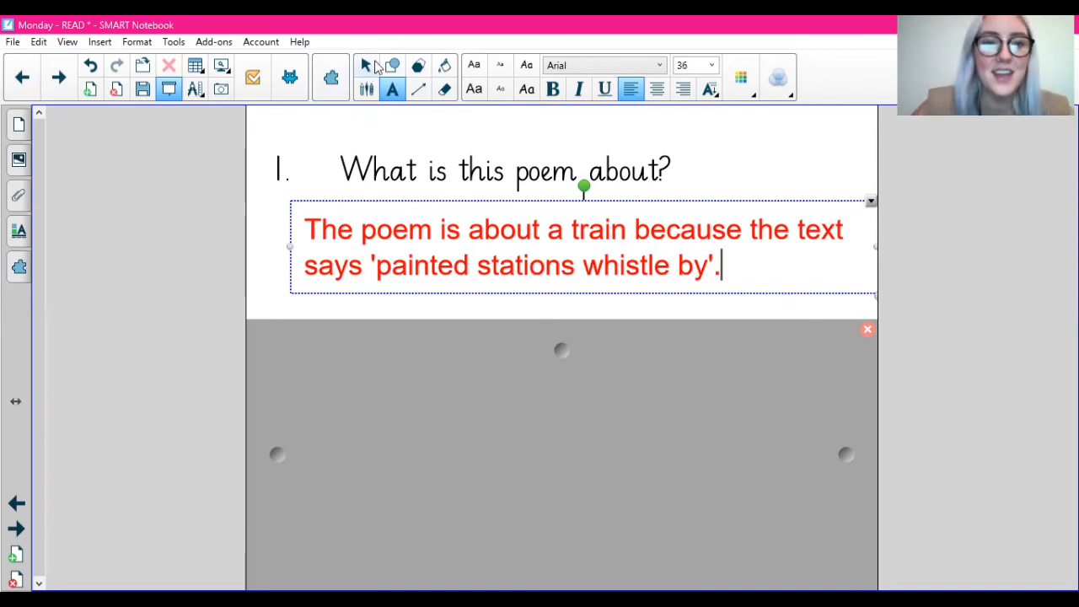
pyautogui.click(647, 472)
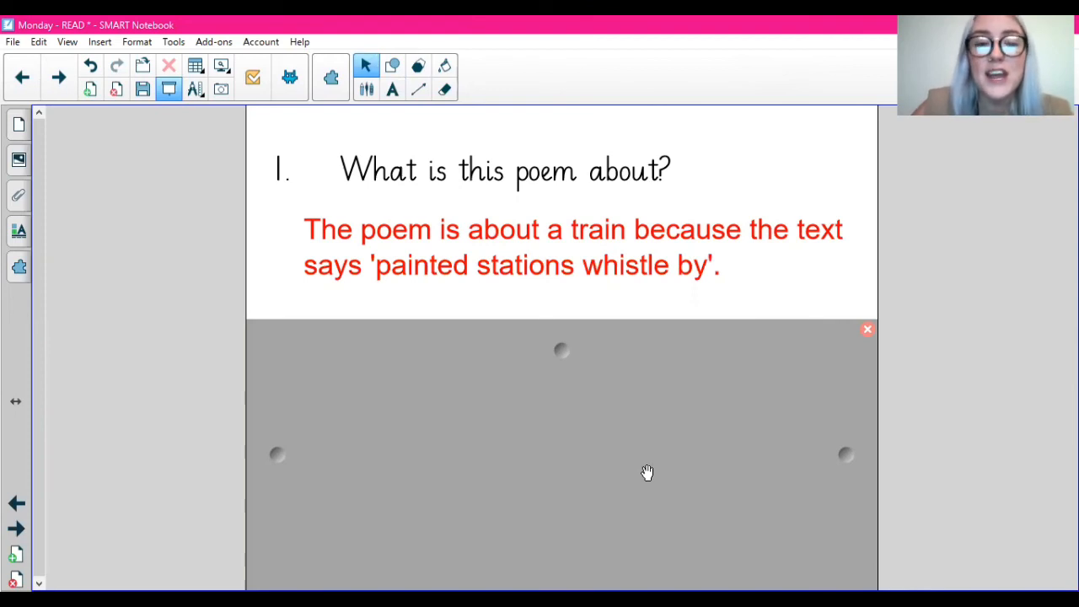
pyautogui.moveTo(562, 350)
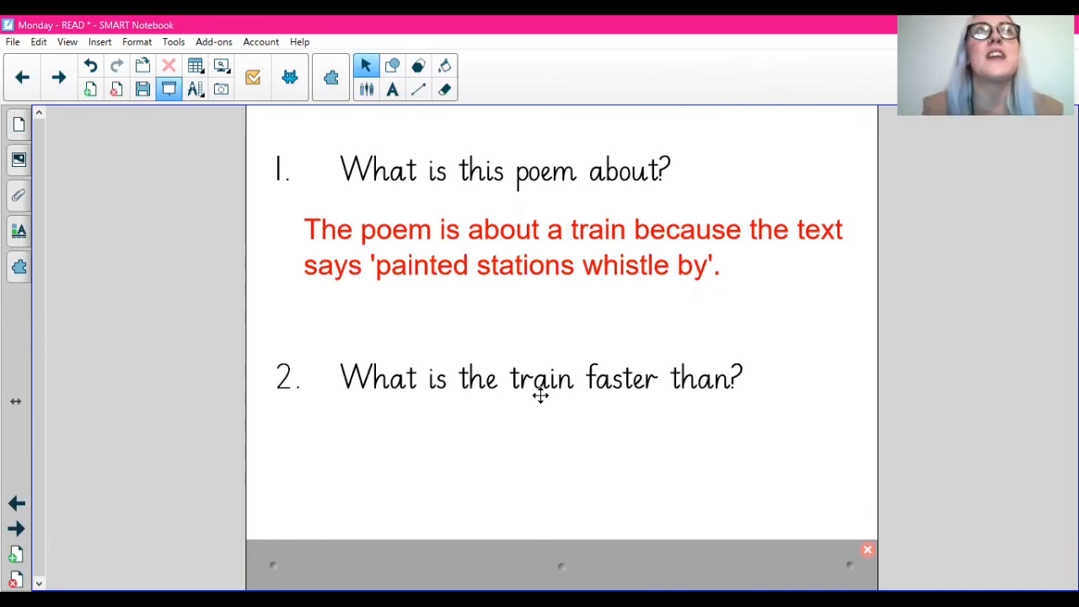
pyautogui.moveTo(609, 309)
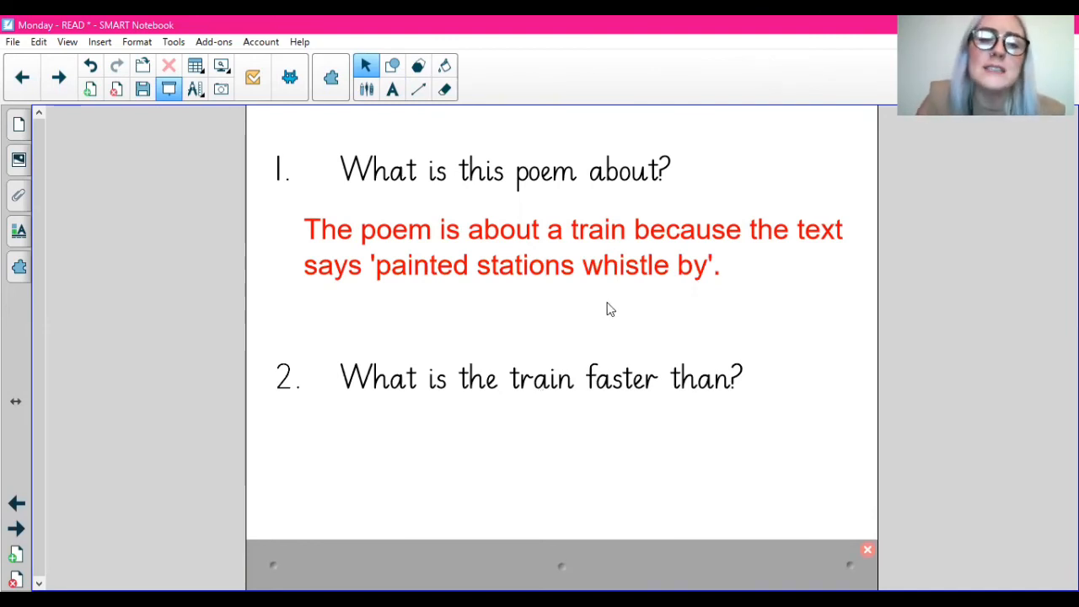
# Switch to the pen and underline 'faster' in question 2 in purple.
pyautogui.click(392, 89)
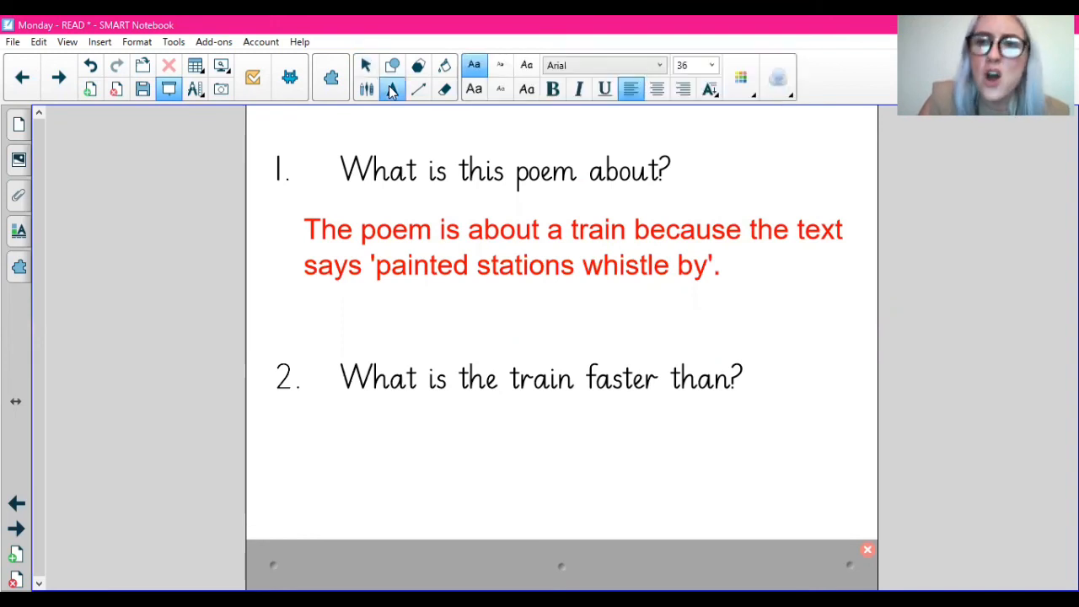
pyautogui.click(392, 89)
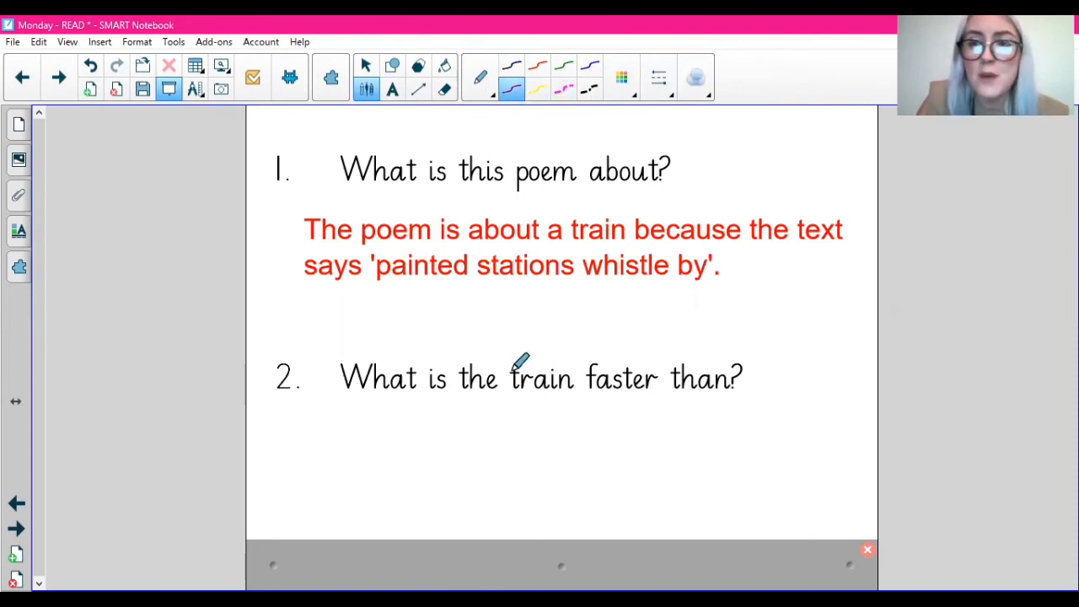
pyautogui.moveTo(576, 372)
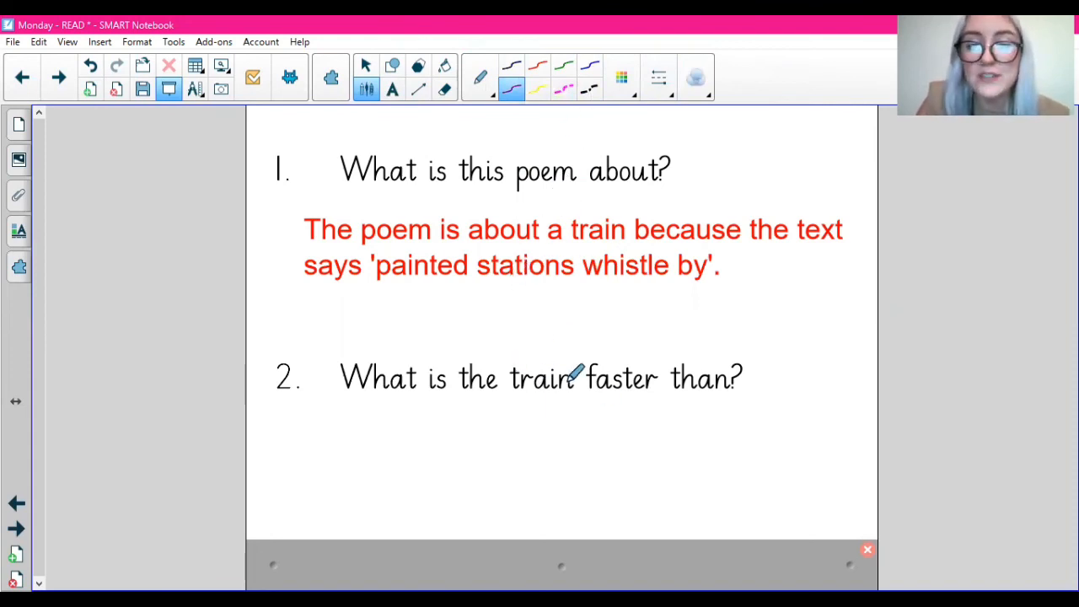
pyautogui.moveTo(584, 396); pyautogui.dragTo(657, 396)
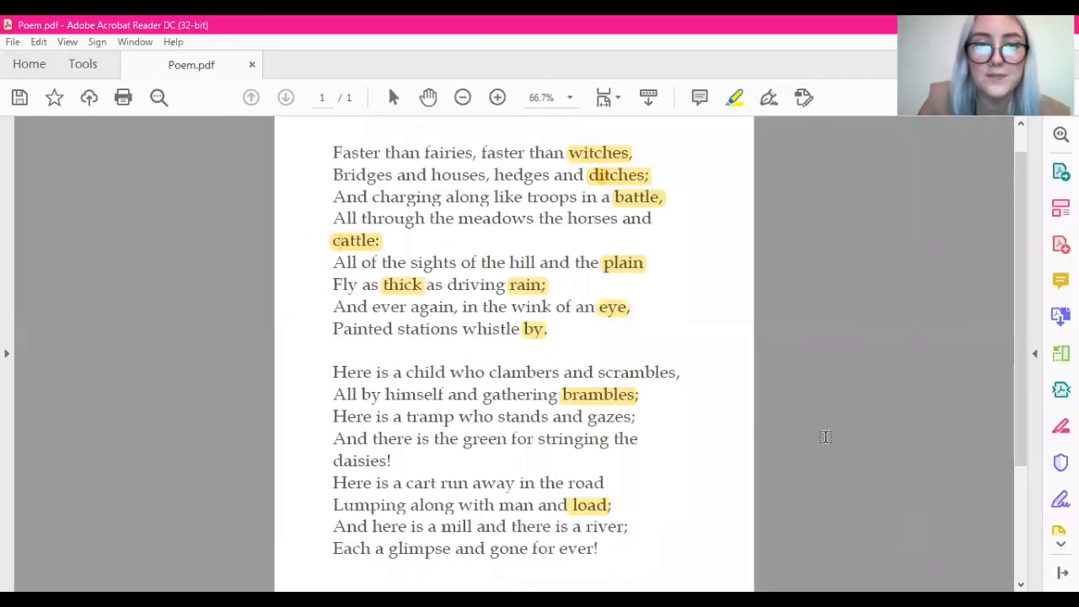
pyautogui.moveTo(735, 98)
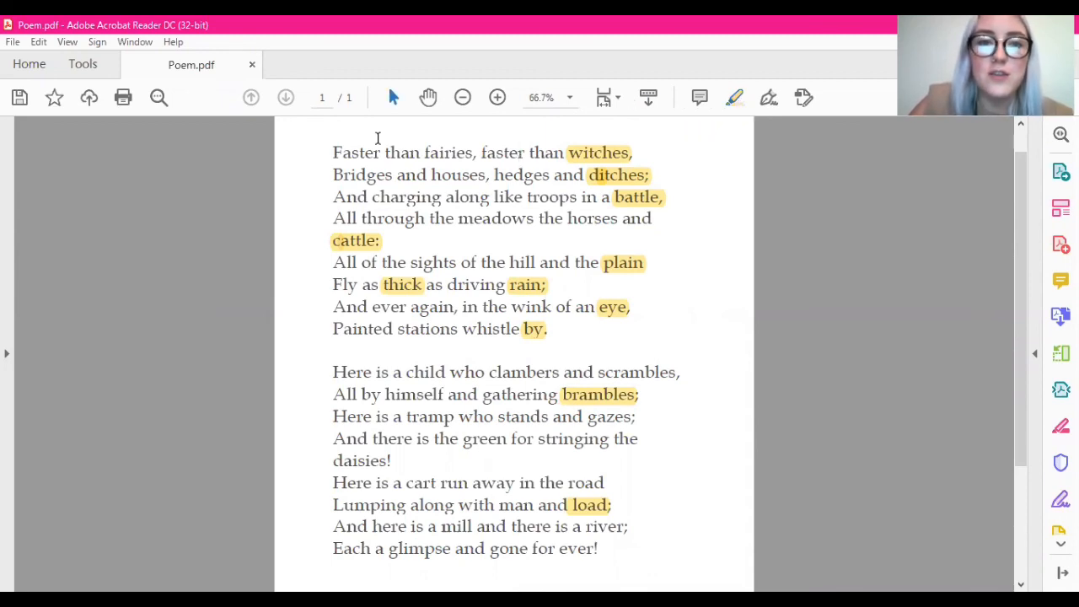
# Highlight 'faster' in the poem's first line in yellow.
pyautogui.doubleClick(356, 153)
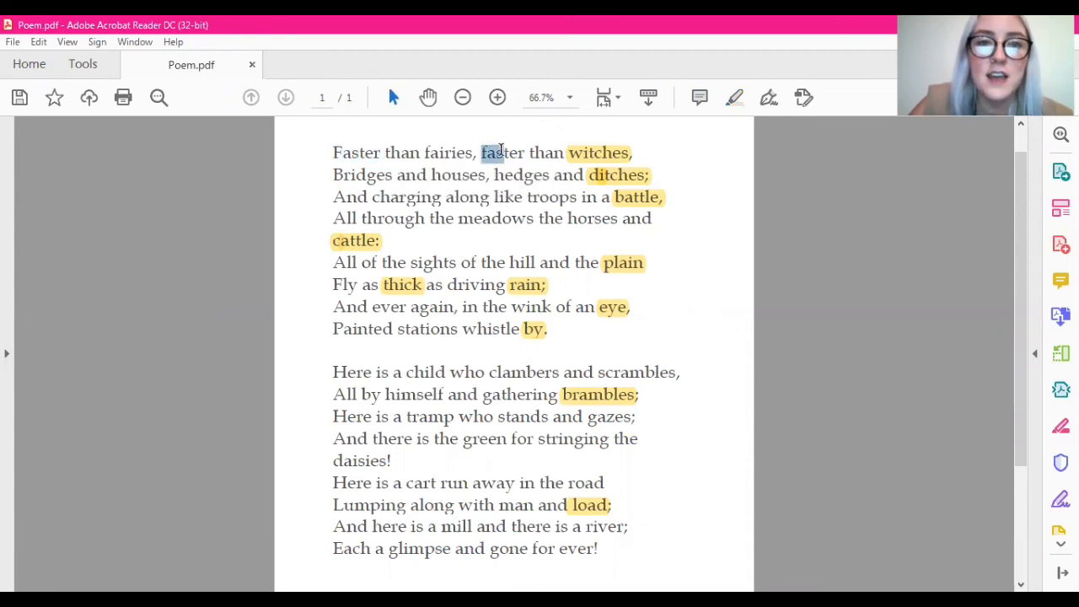
pyautogui.click(734, 98)
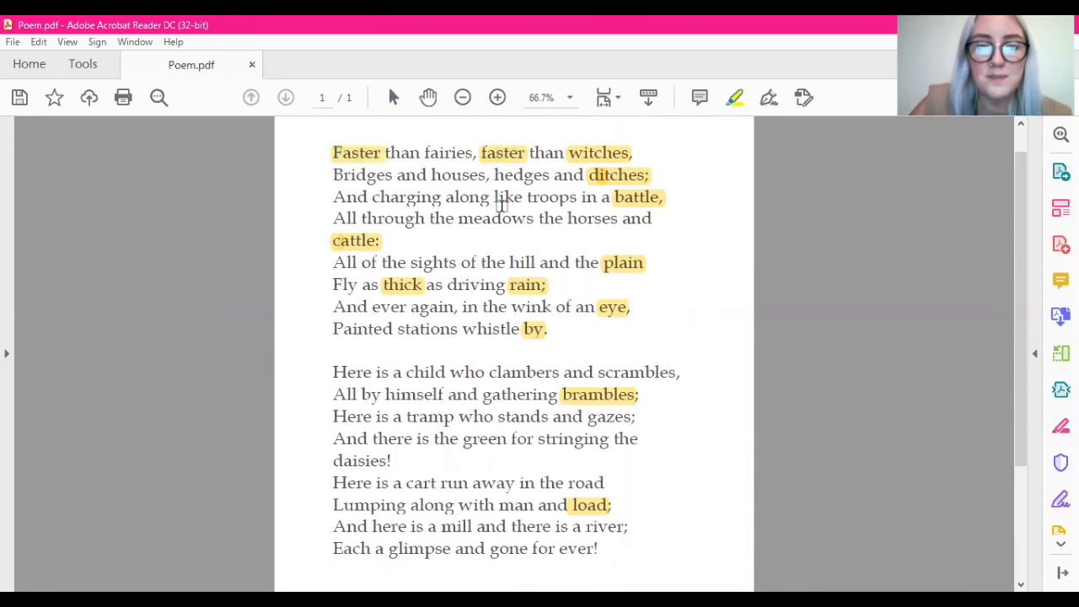
pyautogui.moveTo(498, 88)
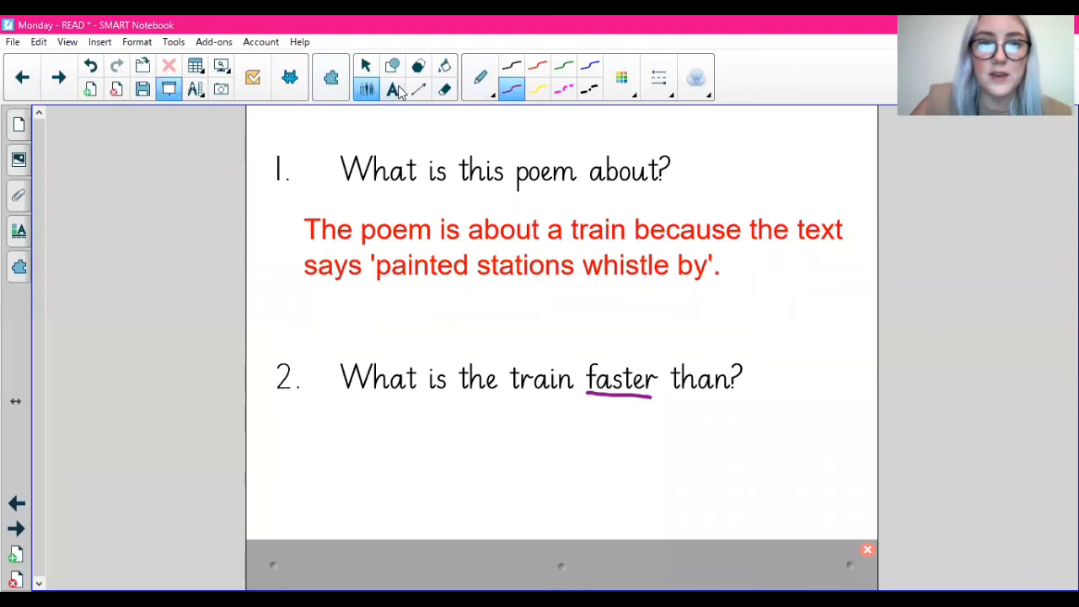
# Type 'The train is faster than fairies and witches.' below question 2.
pyautogui.write('The train is fa')
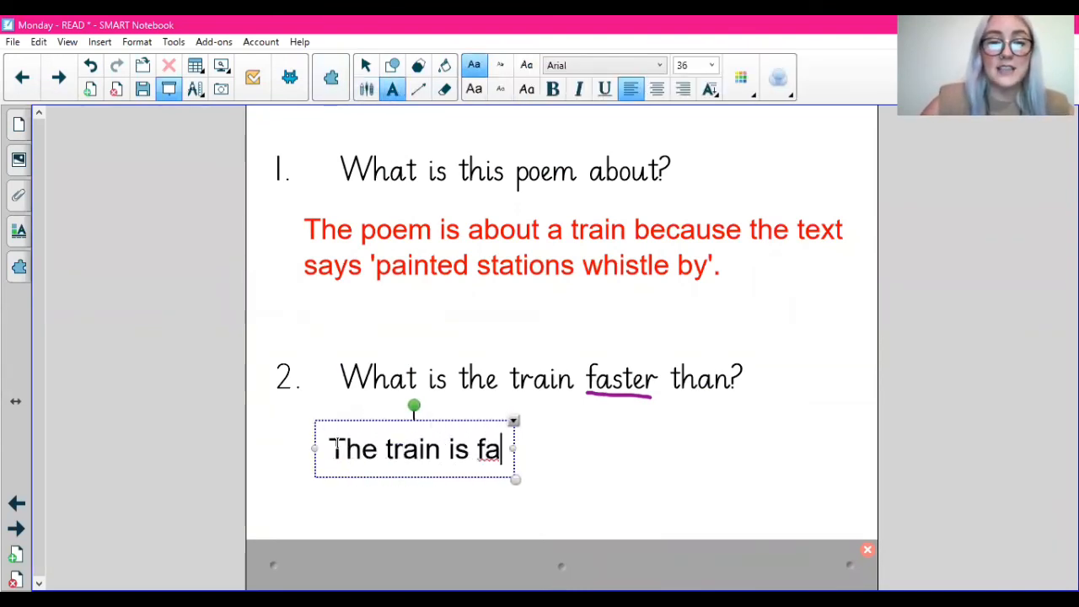
pyautogui.write('ster than fairies and wi')
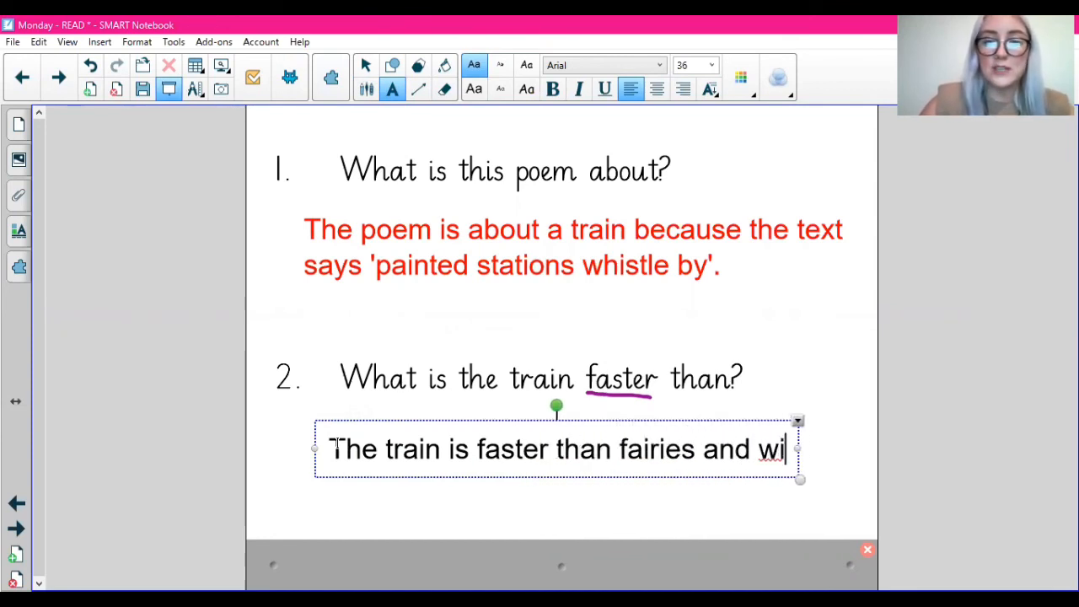
pyautogui.write('tches')
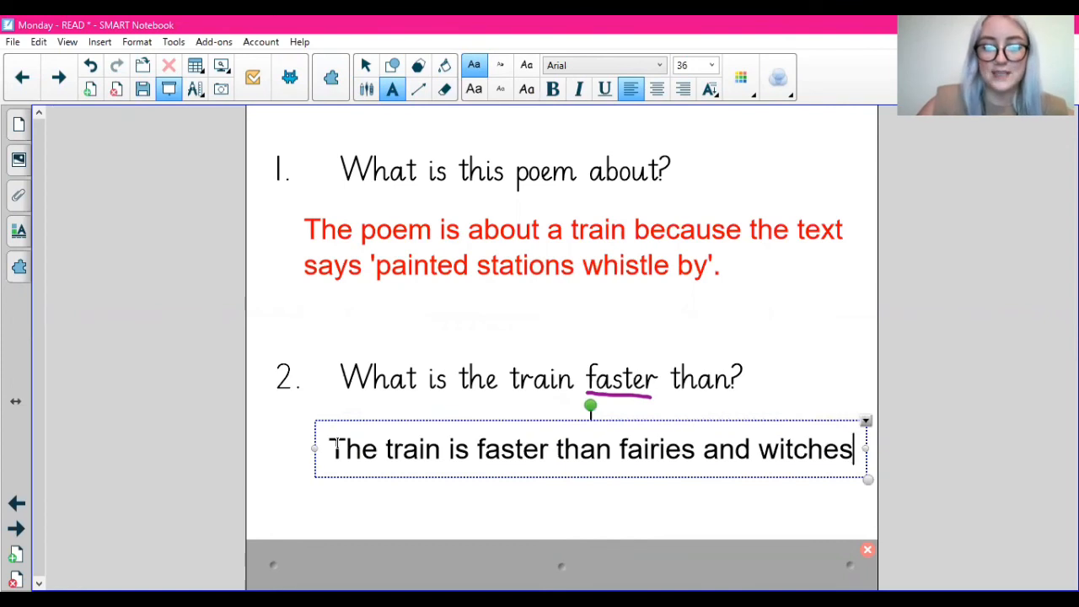
pyautogui.write('.')
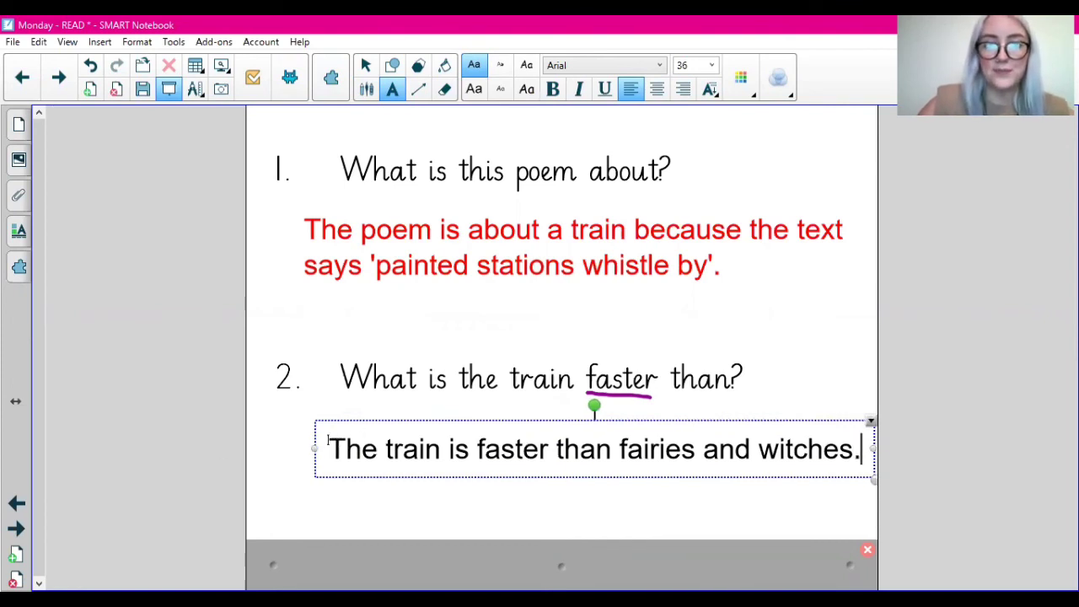
# Make the question 2 answer sentence red and deselect it.
pyautogui.tripleClick(590, 451)
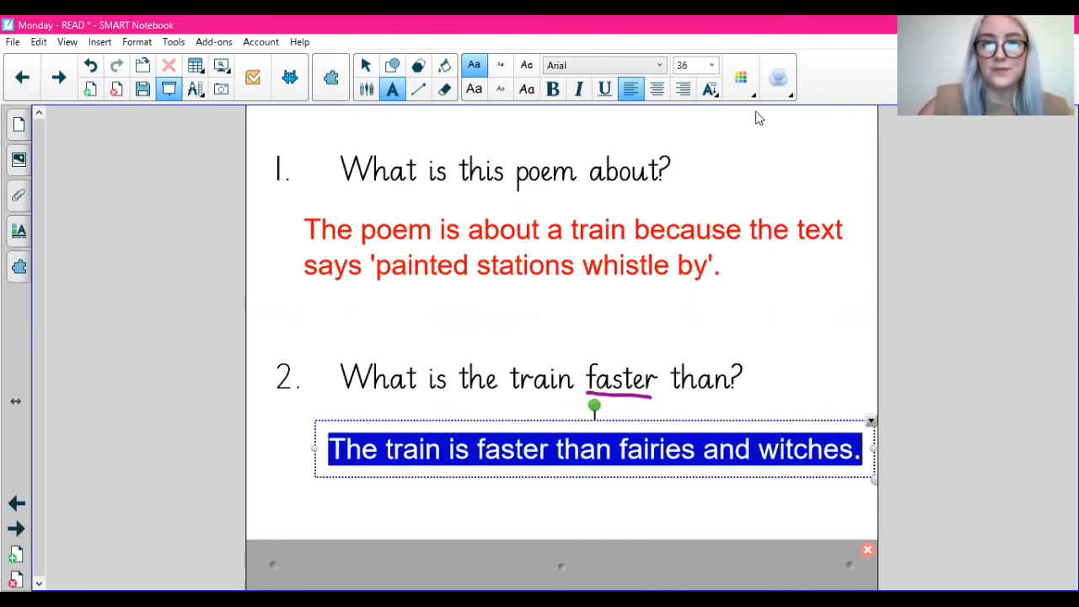
pyautogui.click(742, 77)
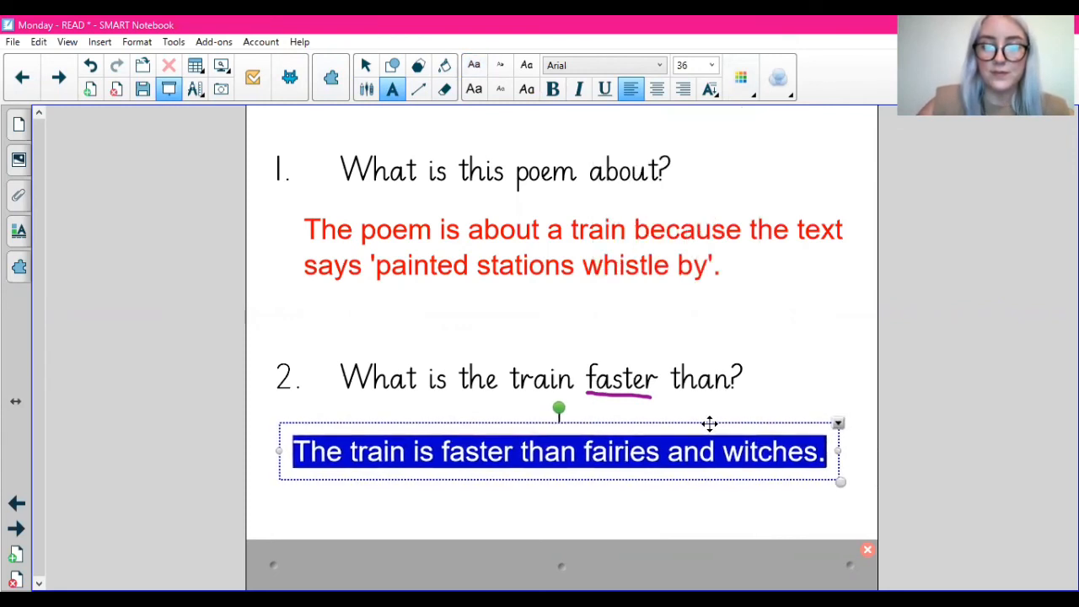
pyautogui.click(773, 387)
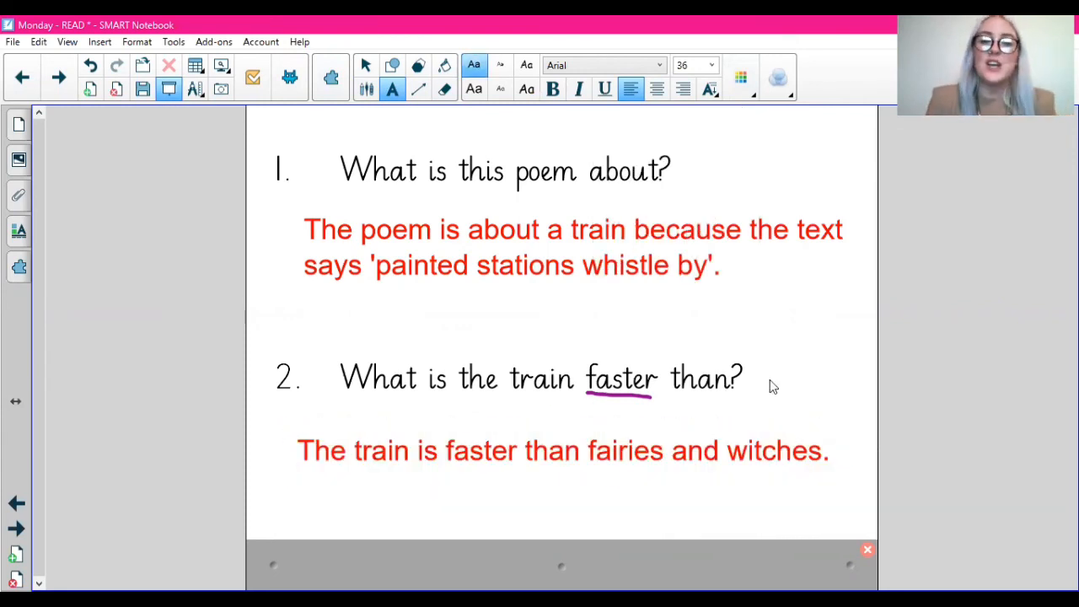